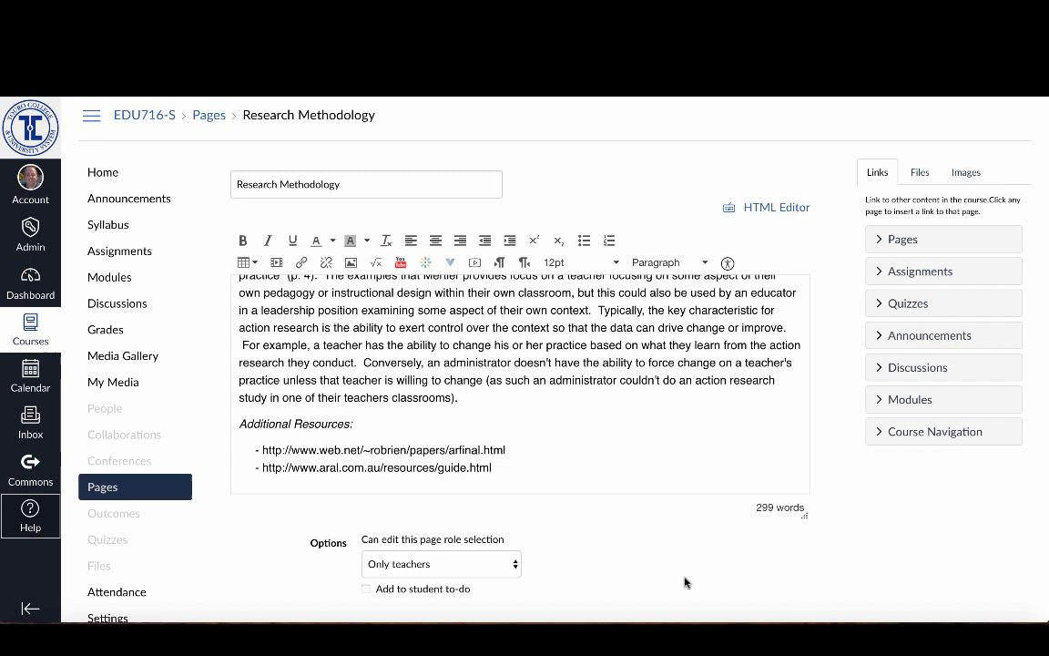
mouse_move(437, 429)
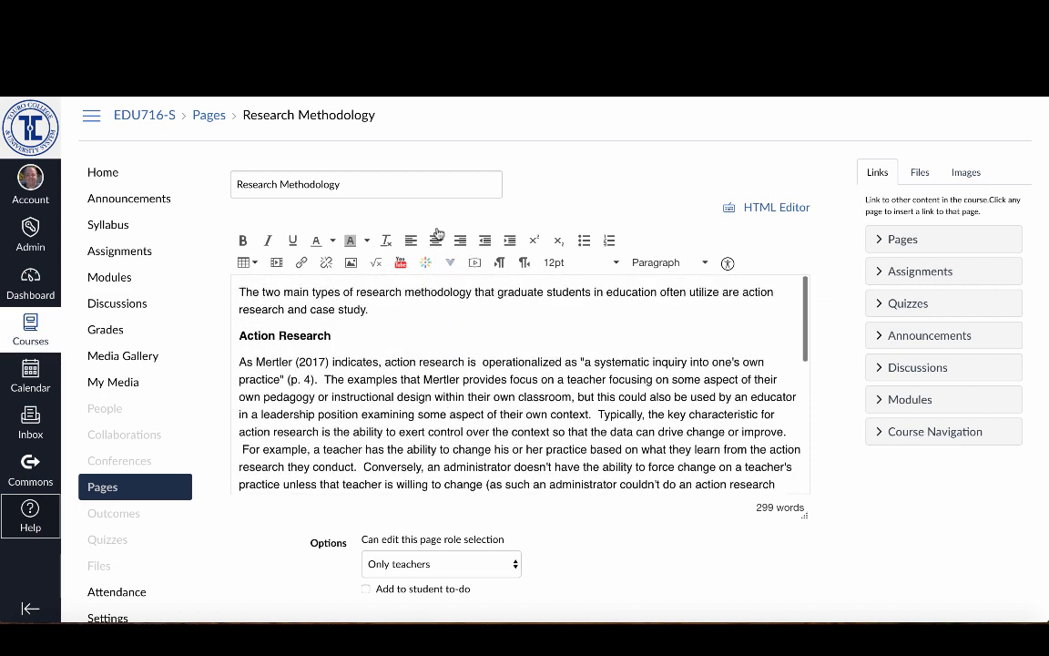
Show the Help tray from global navigation over the Research Methodology course page.
left_click(450, 262)
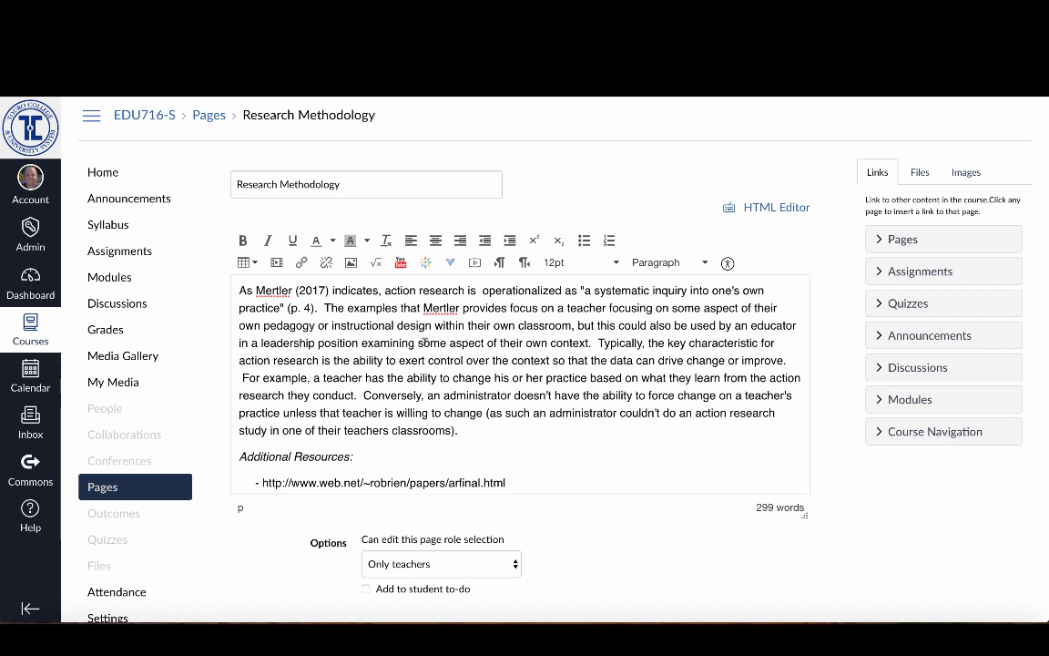
left_click(404, 308)
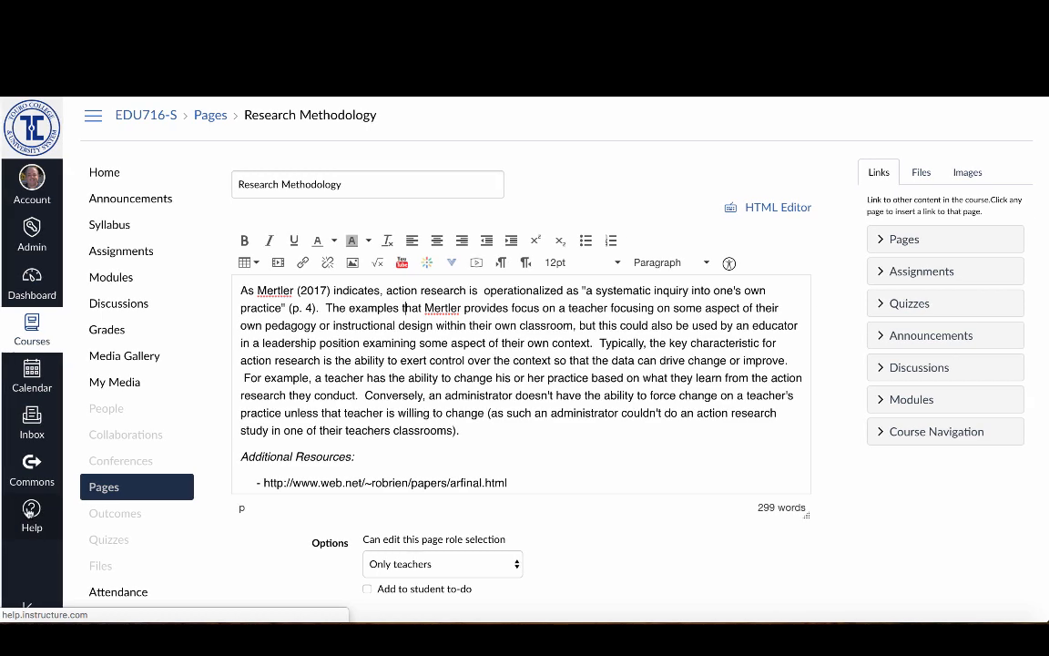
left_click(30, 514)
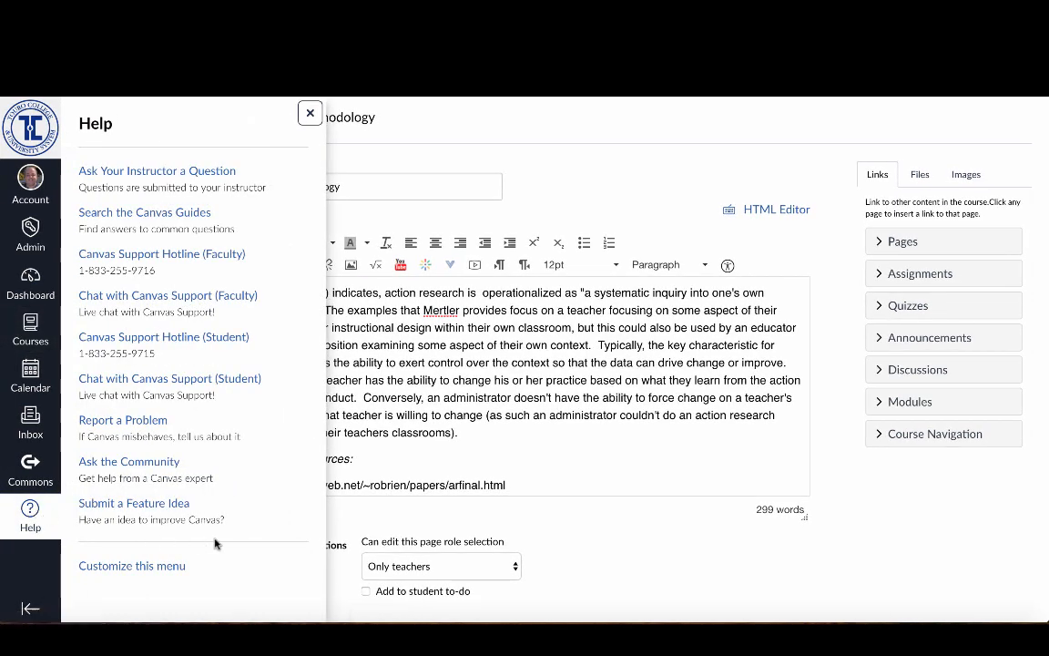
mouse_move(233, 542)
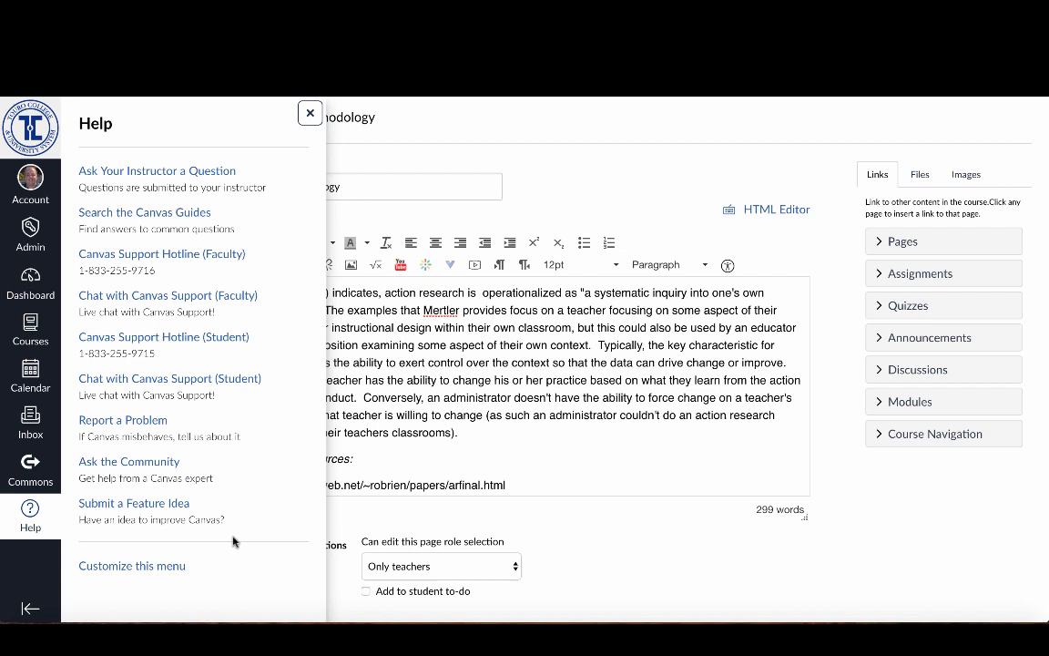
mouse_move(295, 477)
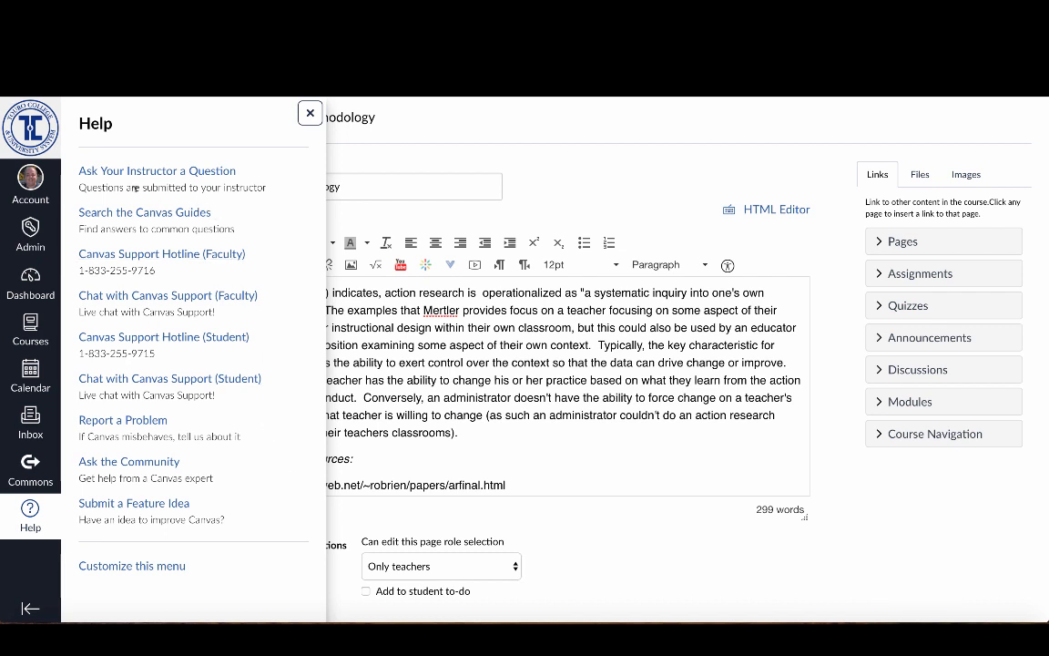
mouse_move(251, 179)
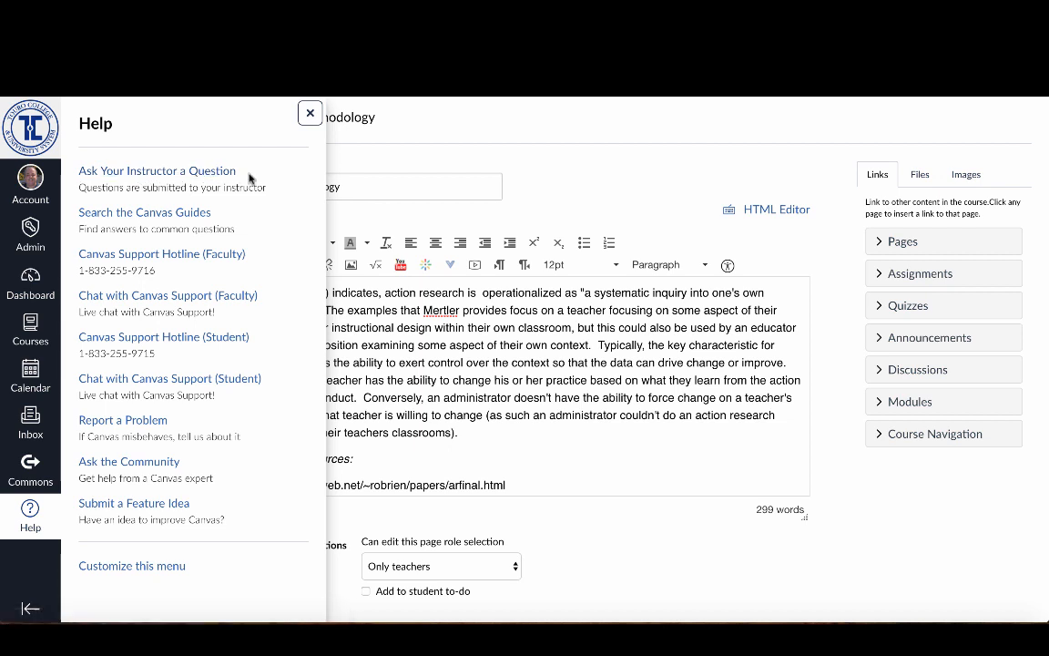
mouse_move(264, 191)
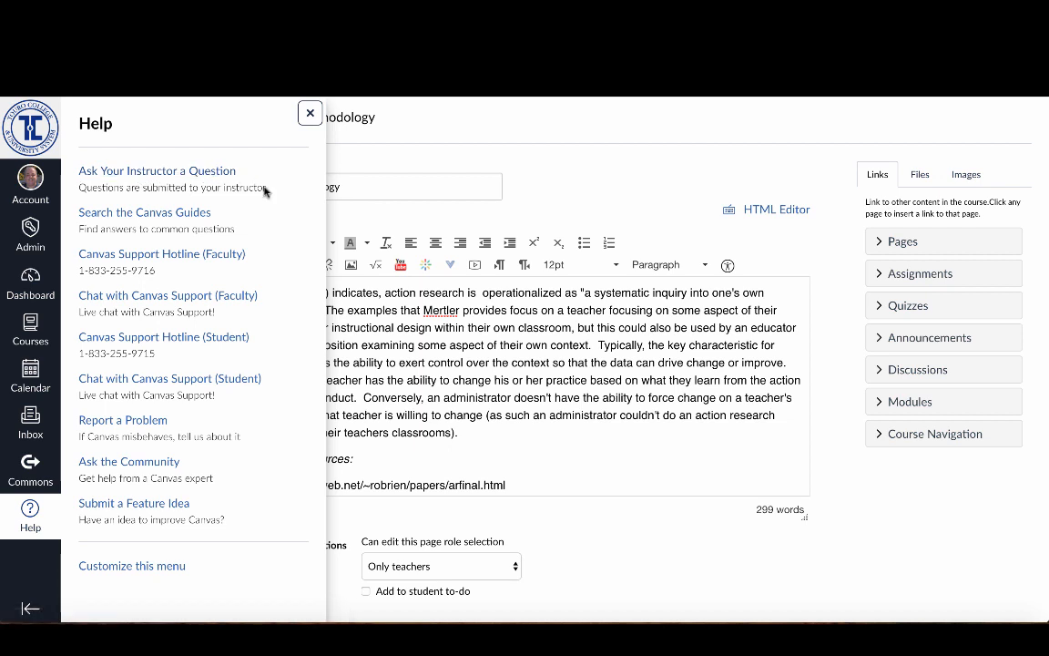
mouse_move(131, 346)
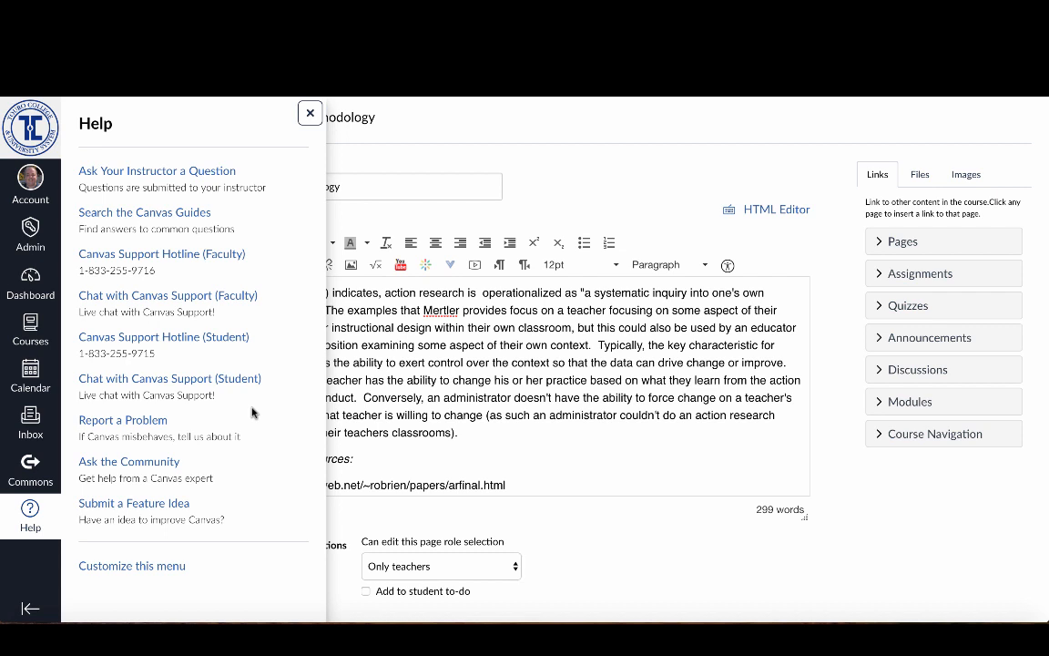
mouse_move(123, 418)
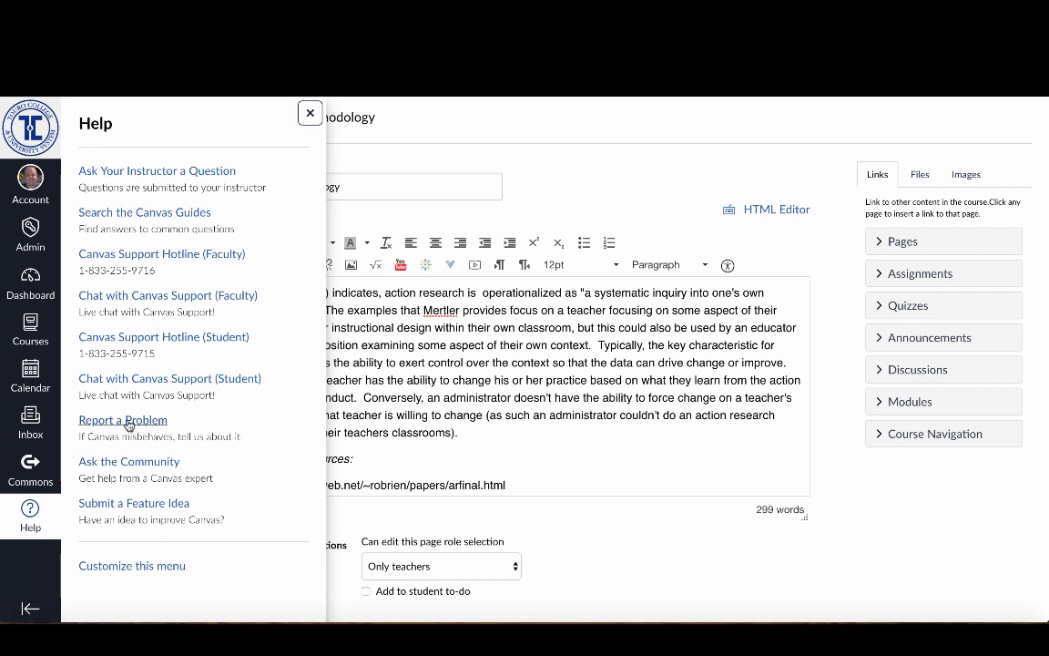
mouse_move(122, 419)
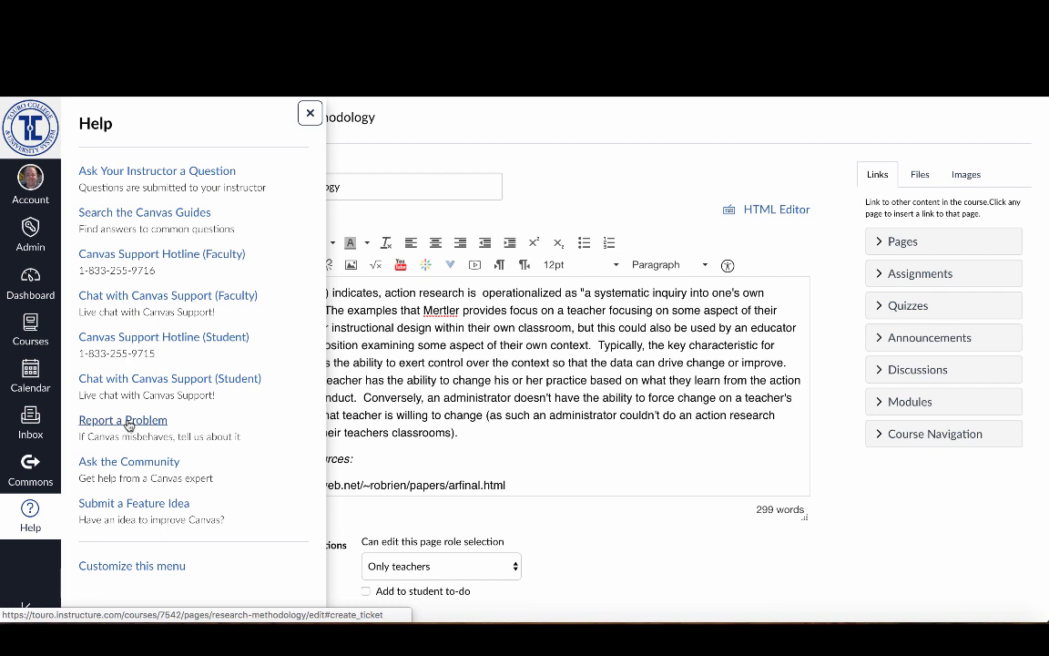
mouse_move(274, 229)
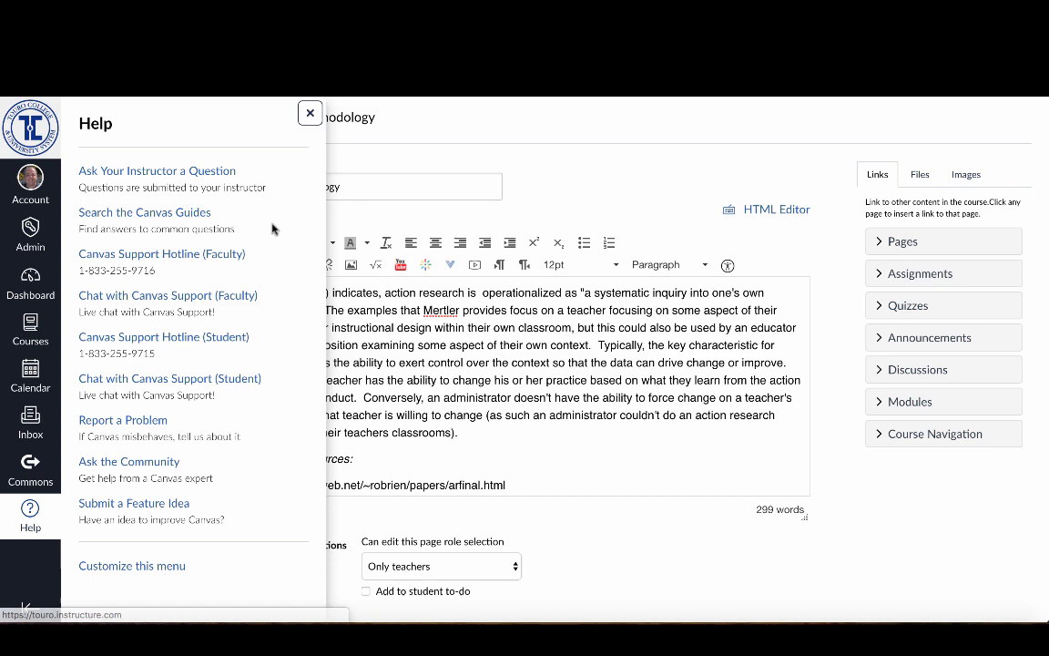
mouse_move(144, 211)
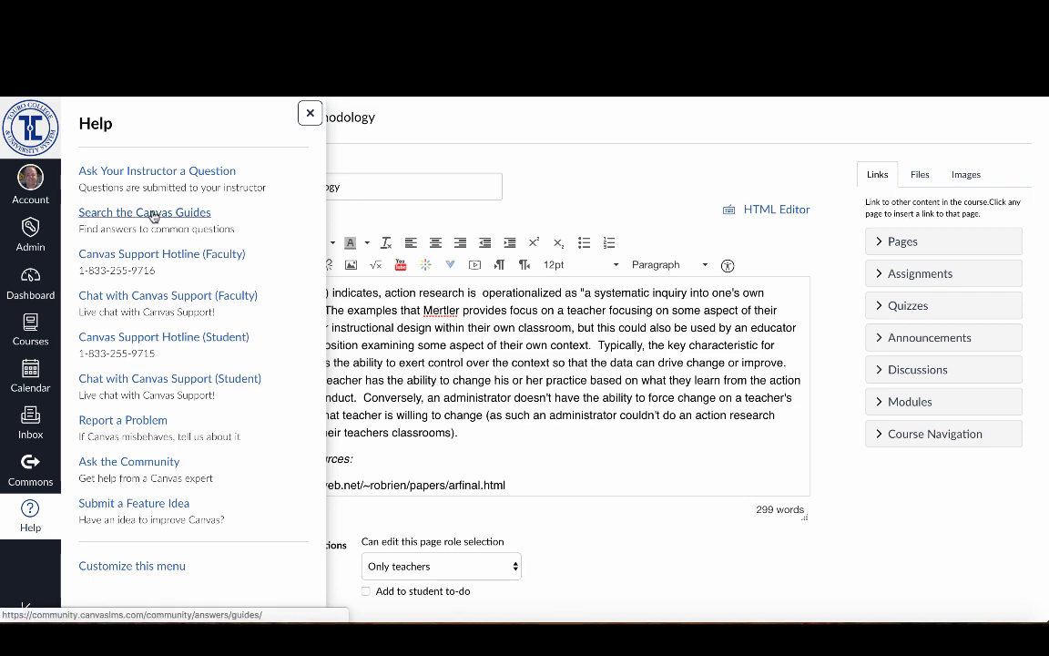
Reach the Canvas Instructor Guide table of contents via Search the Canvas Guides and the Canvas Guides collection.
left_click(144, 211)
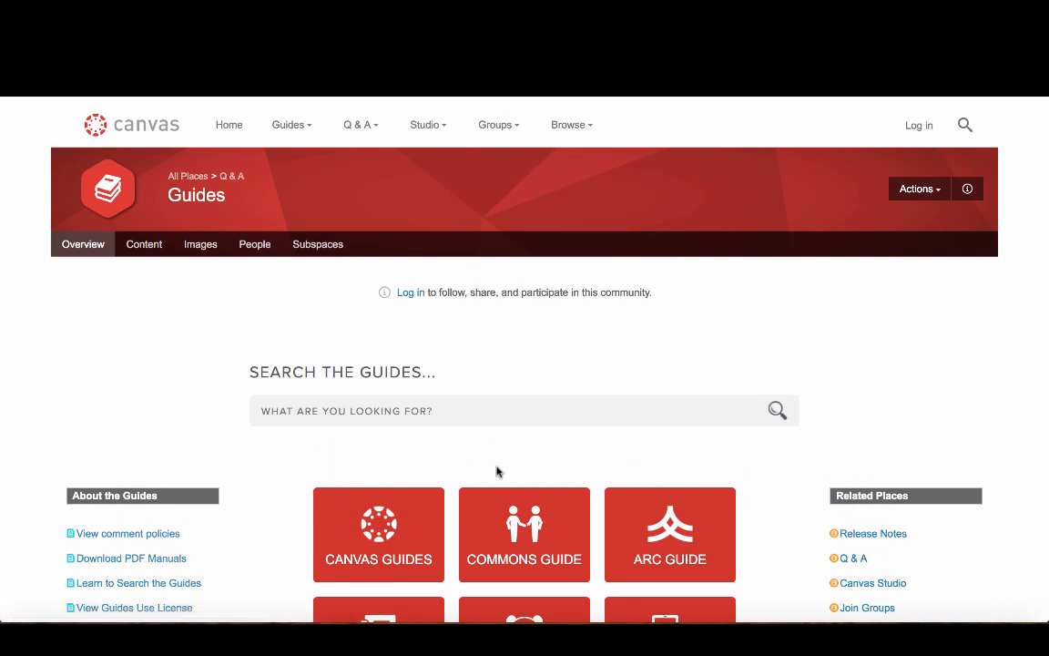
mouse_move(390, 539)
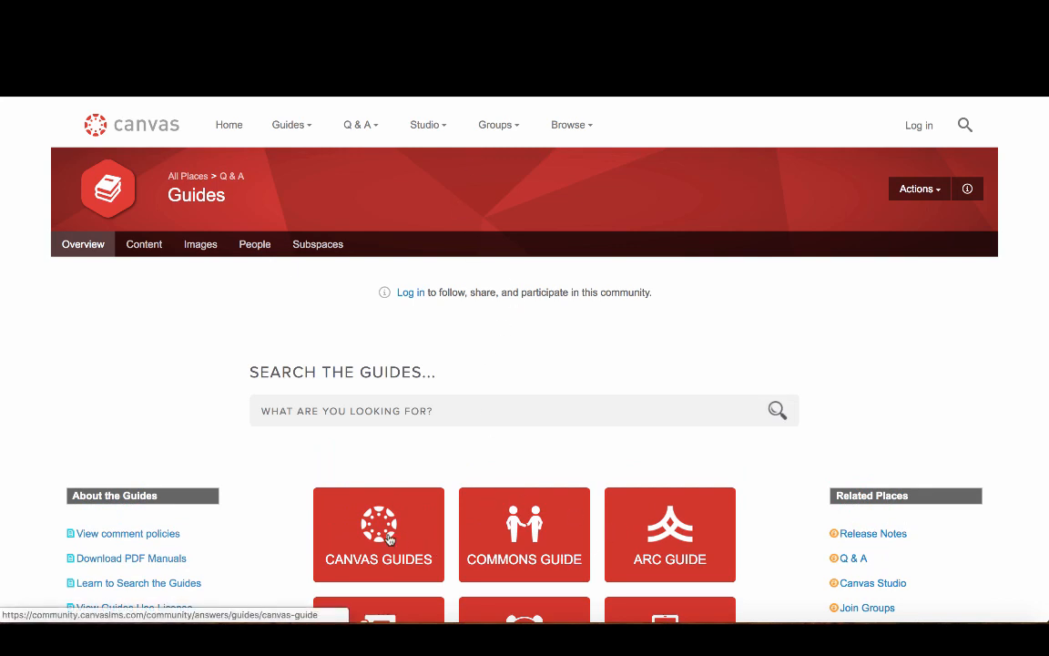
scroll("down", 3)
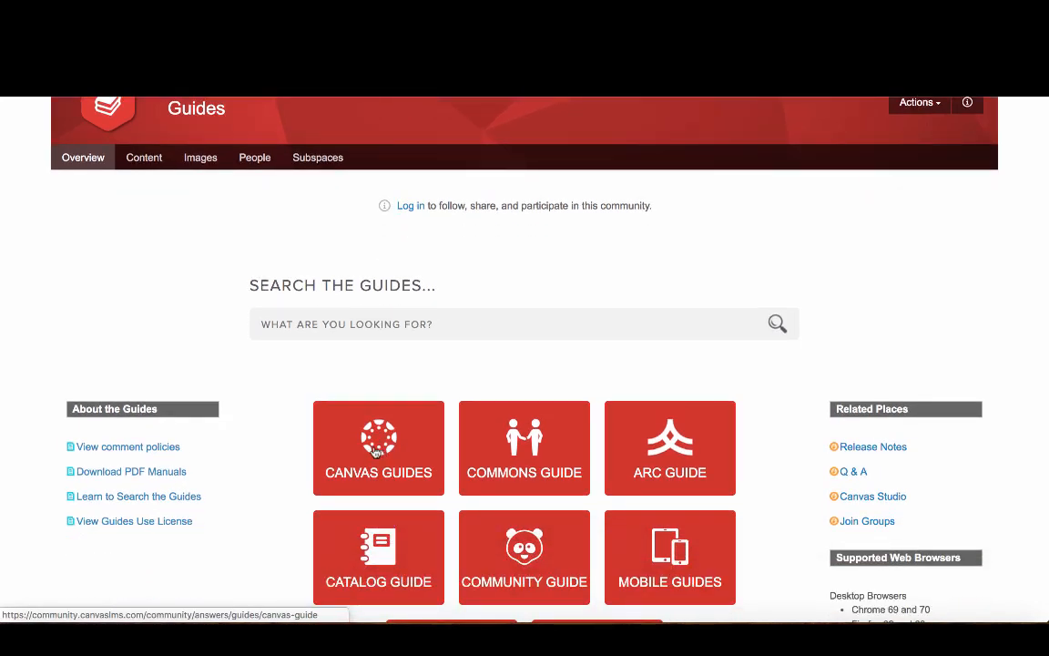
left_click(379, 448)
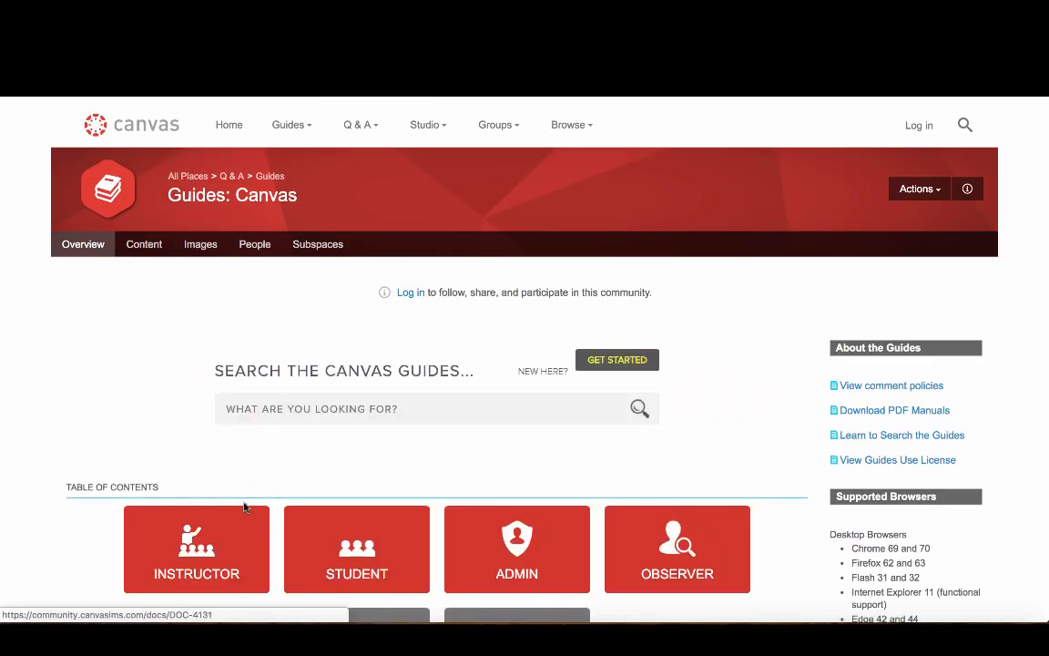
left_click(196, 548)
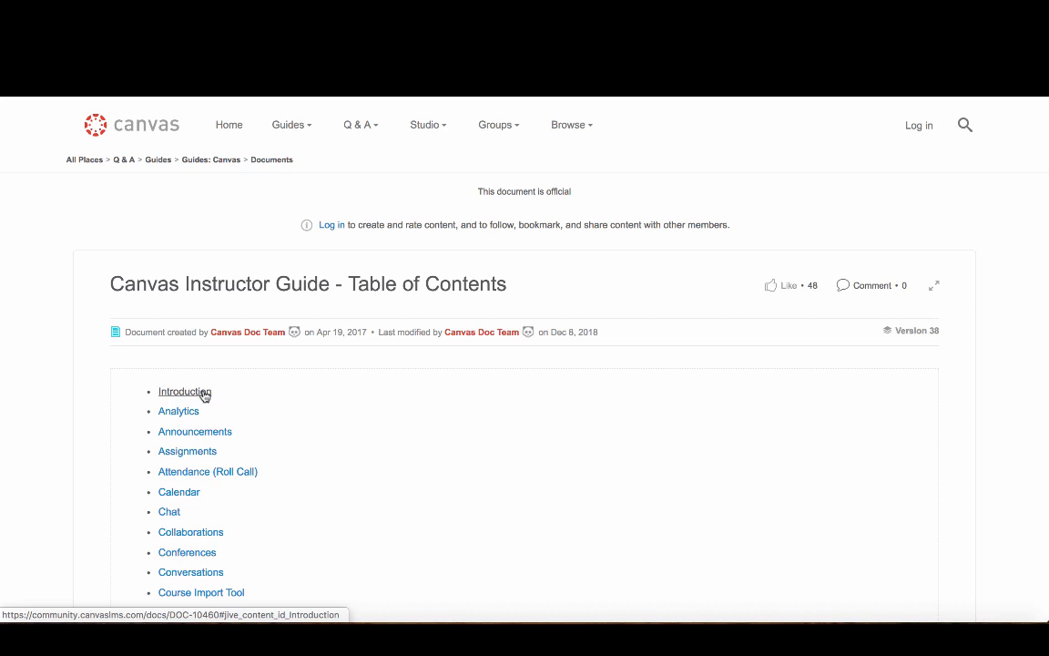
scroll("down", 3)
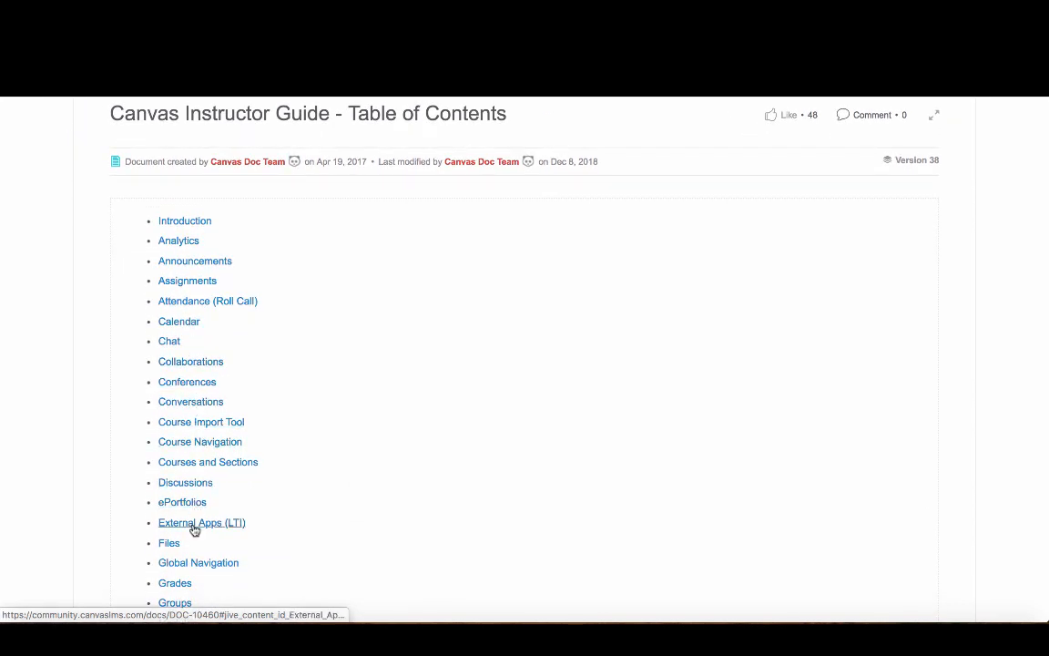
scroll("down", 3)
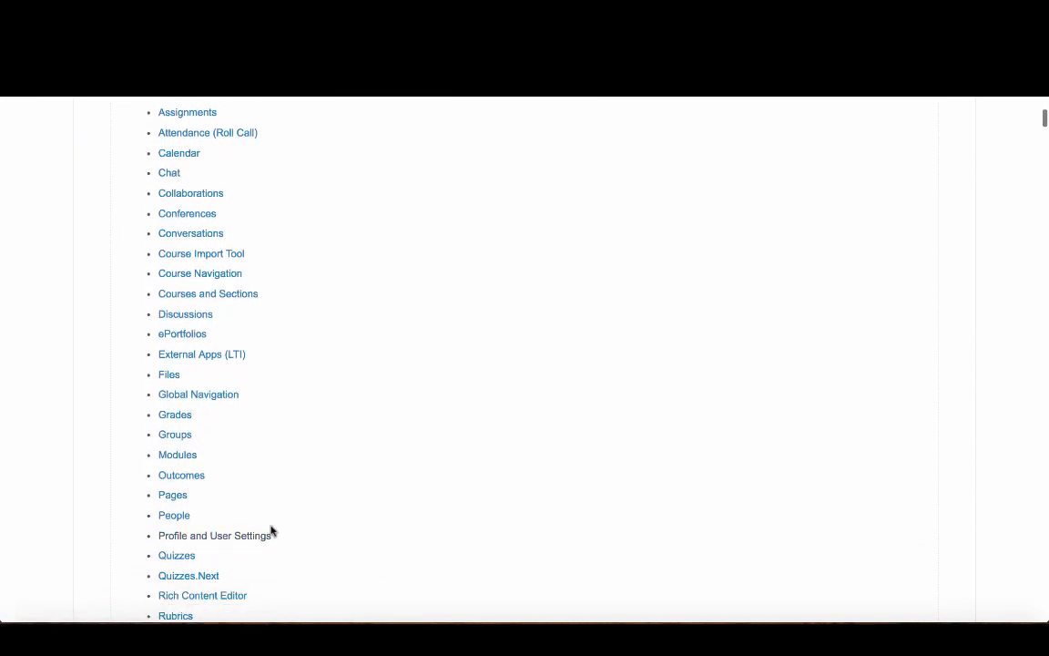
mouse_move(172, 495)
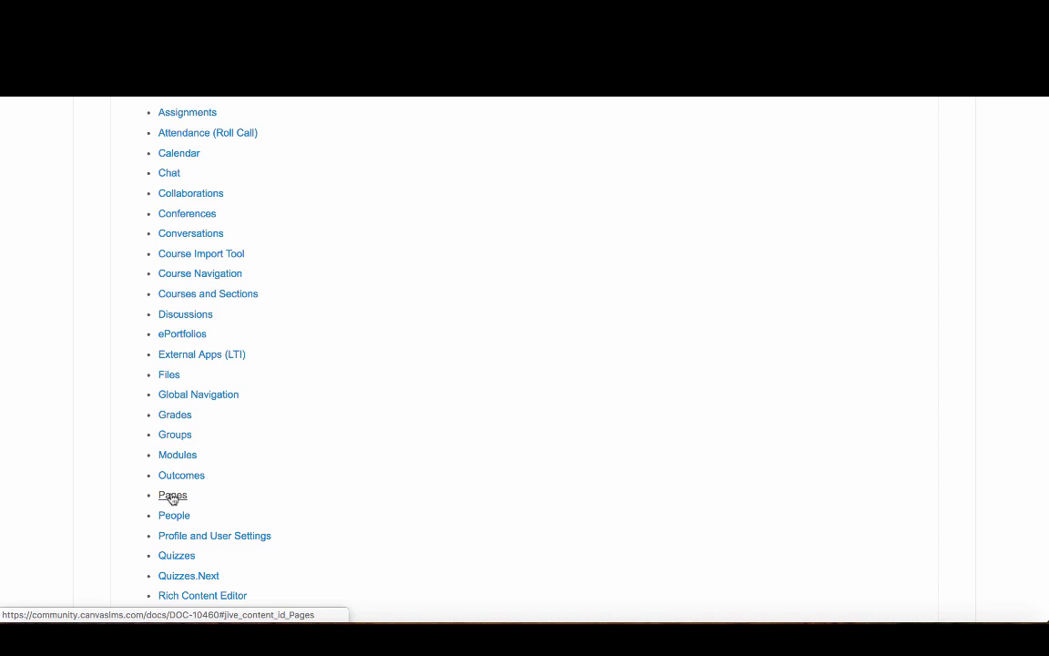
left_click(171, 496)
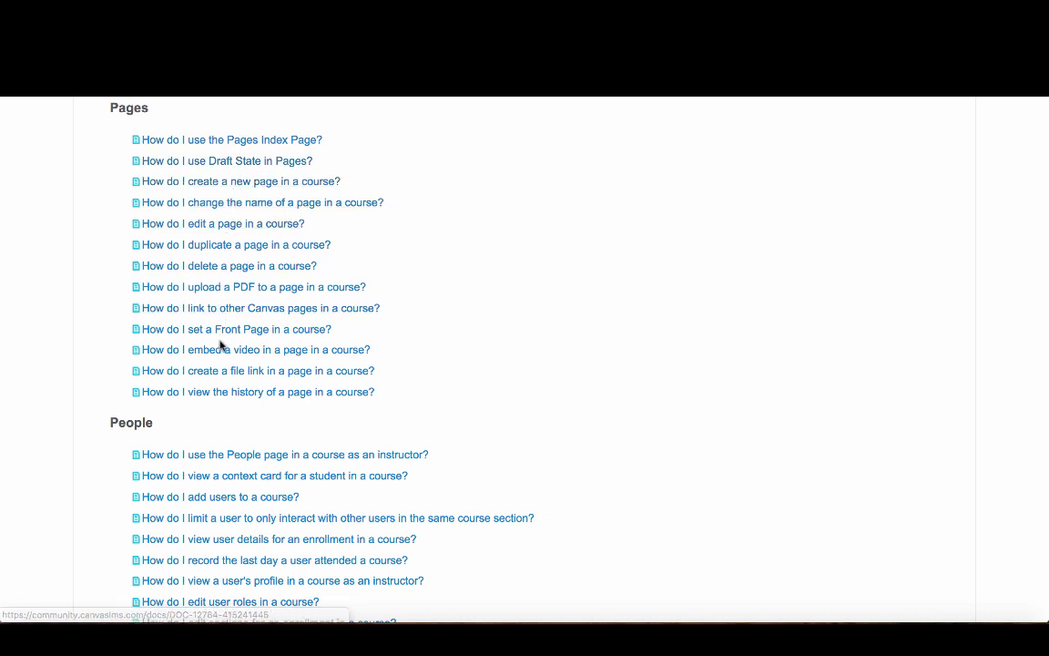
mouse_move(394, 364)
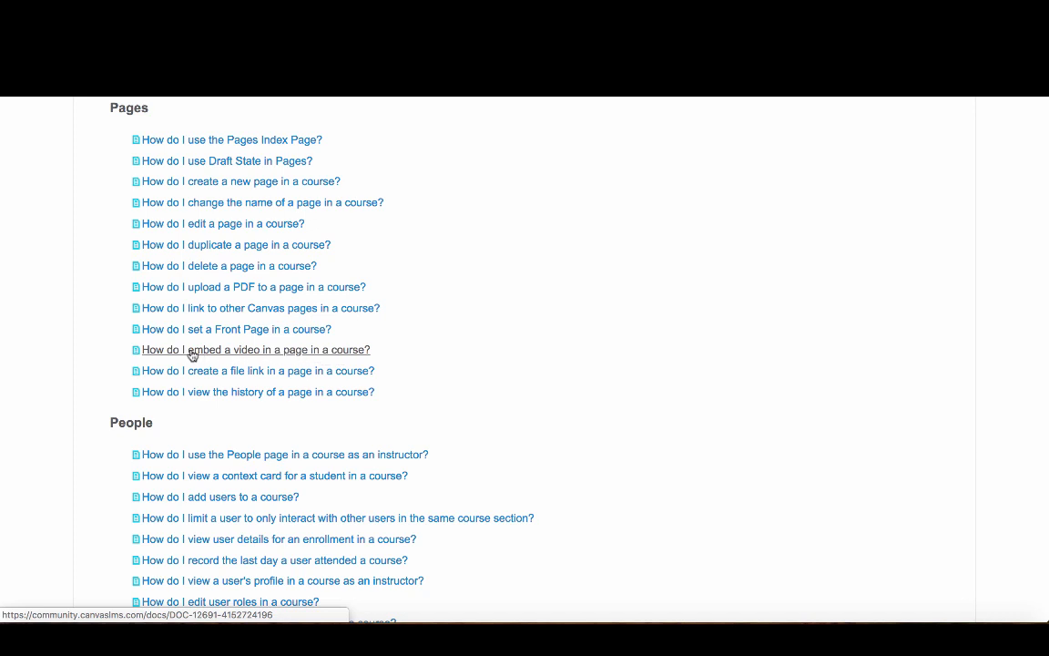
mouse_move(210, 354)
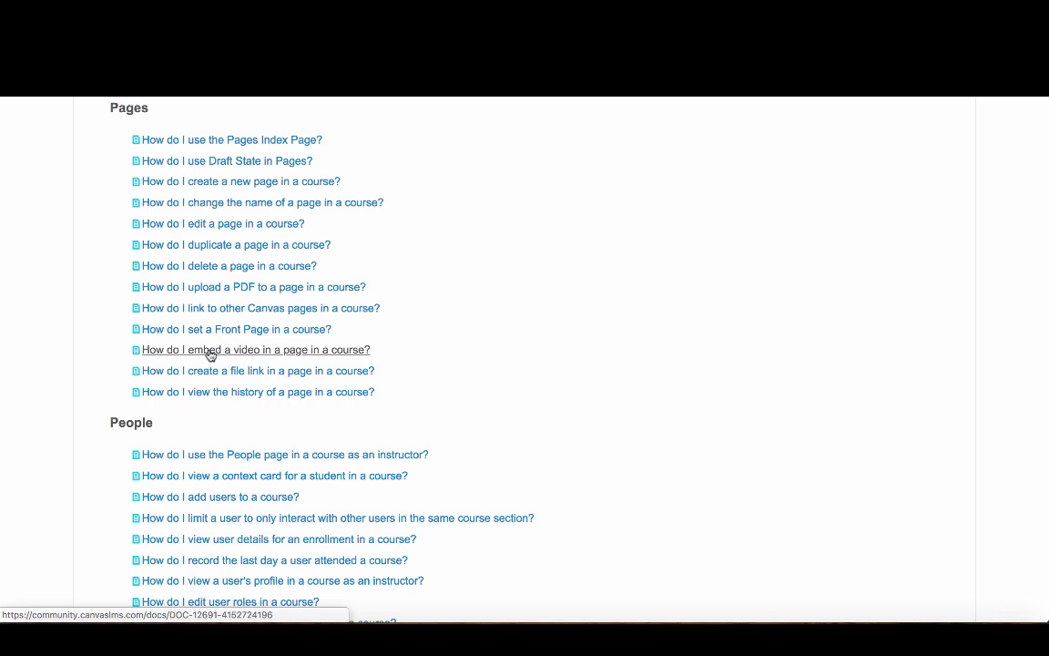
left_click(255, 350)
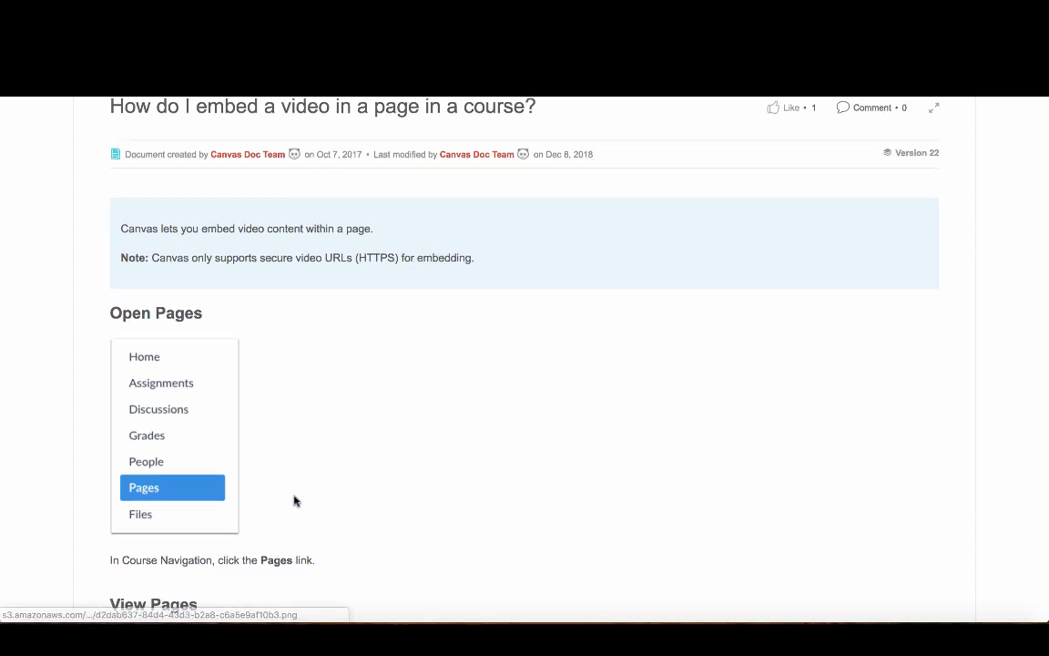
scroll("down", 3)
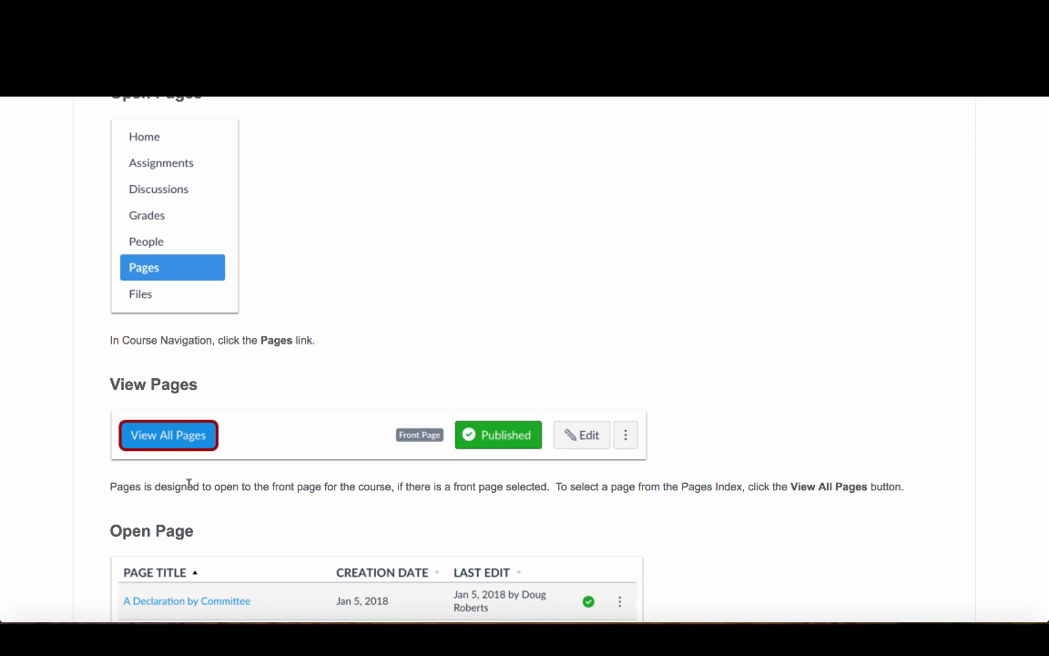
scroll("down", 3)
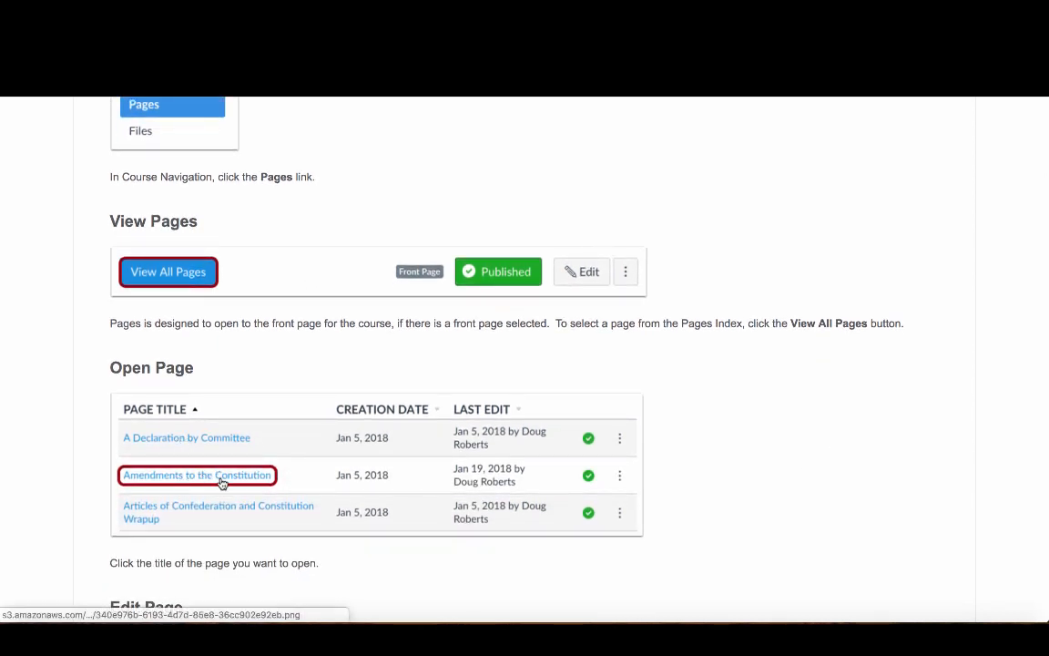
scroll("down", 3)
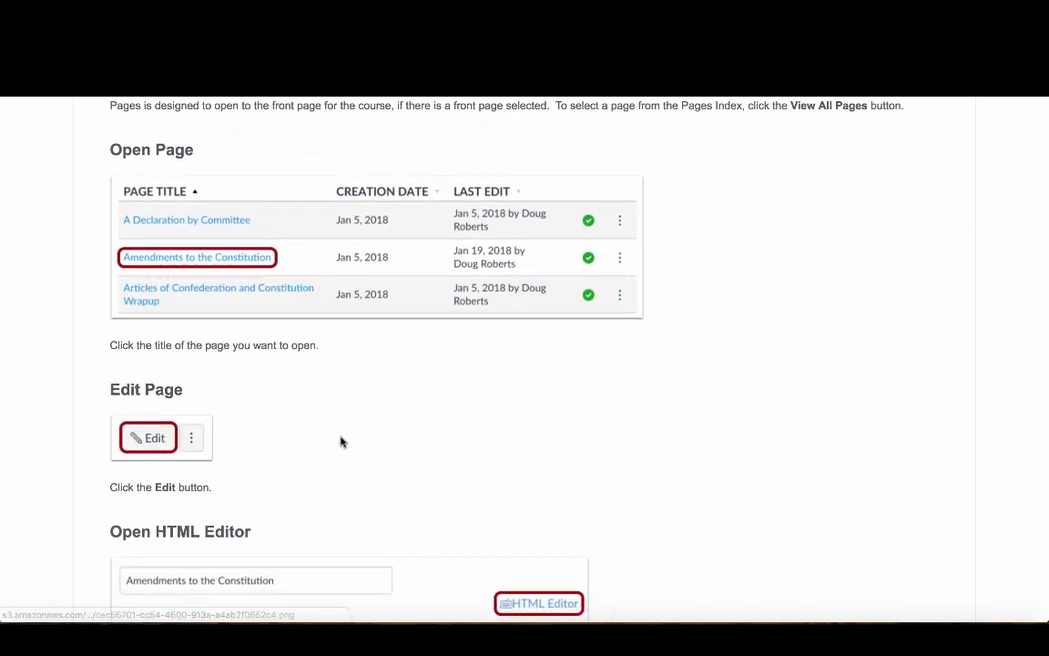
scroll("down", 3)
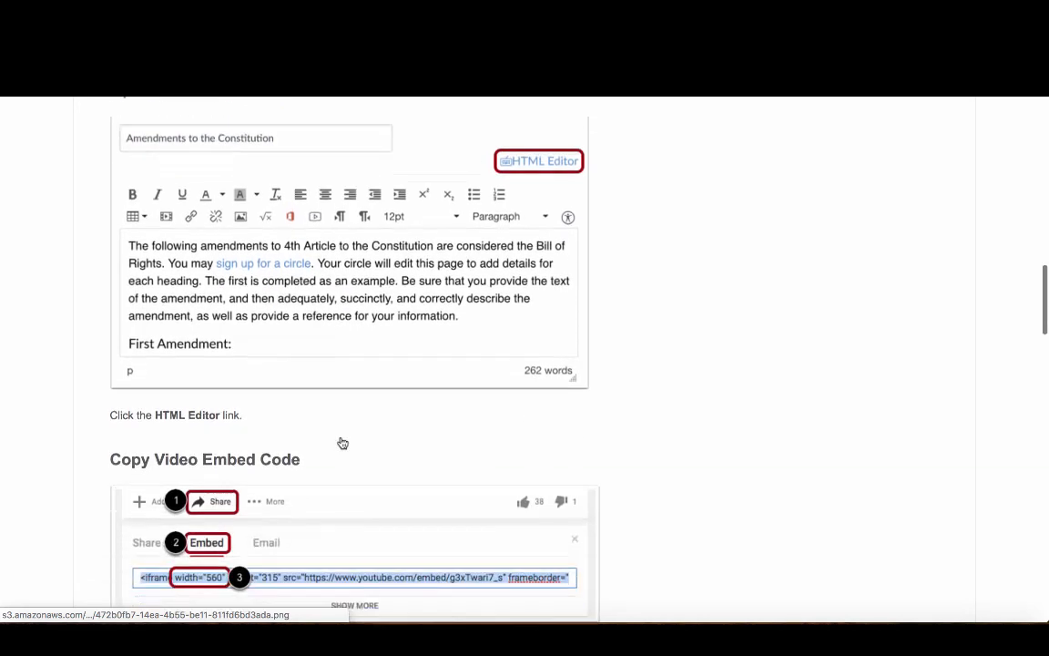
scroll("down", 3)
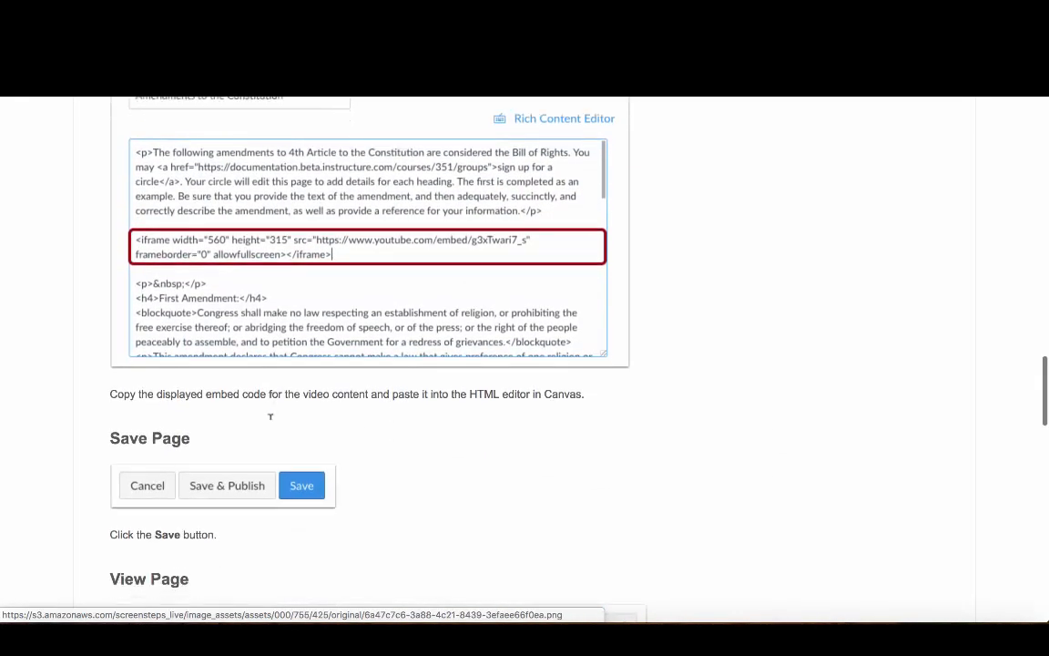
scroll("down", 3)
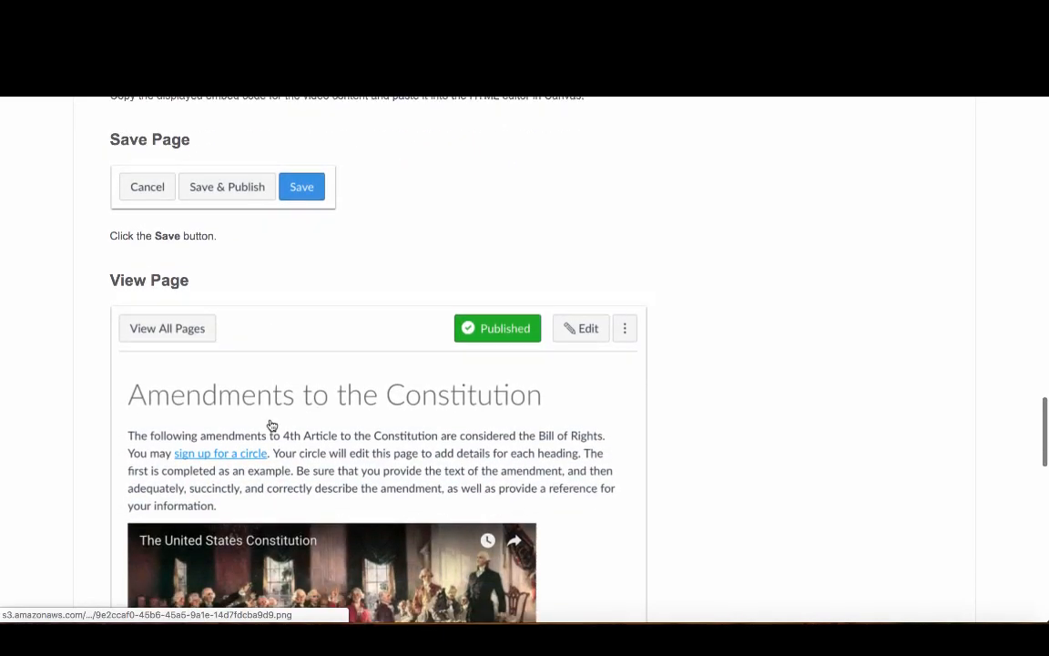
scroll("down", 3)
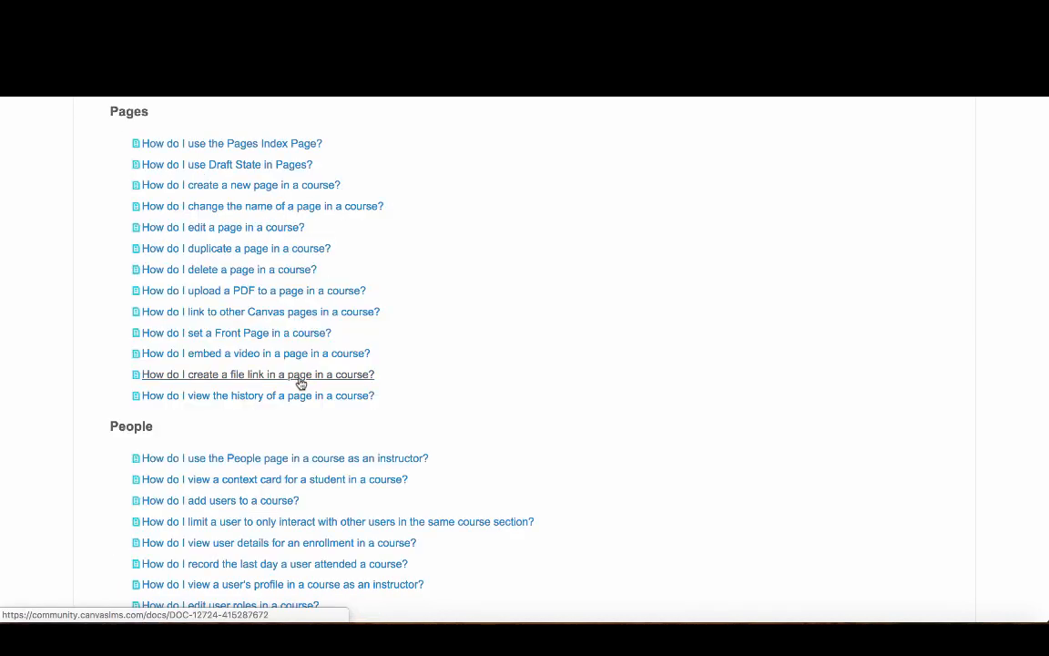
mouse_move(601, 364)
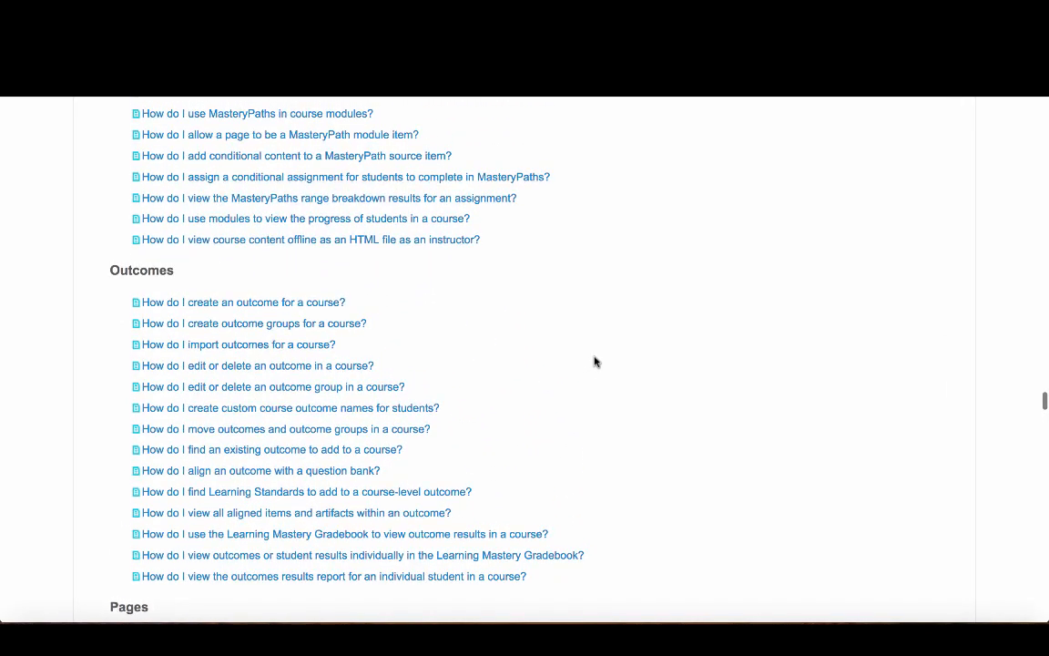
Jump to the Assignments topic in the Instructor Guide index and browse its how-to articles.
scroll("up", 3)
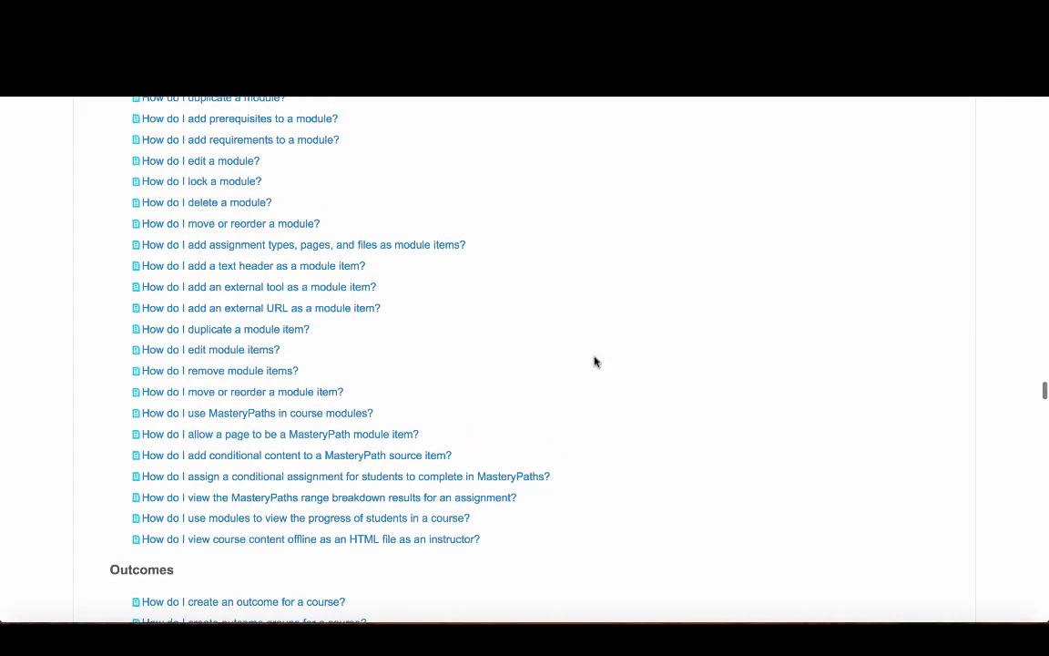
scroll("up", 3)
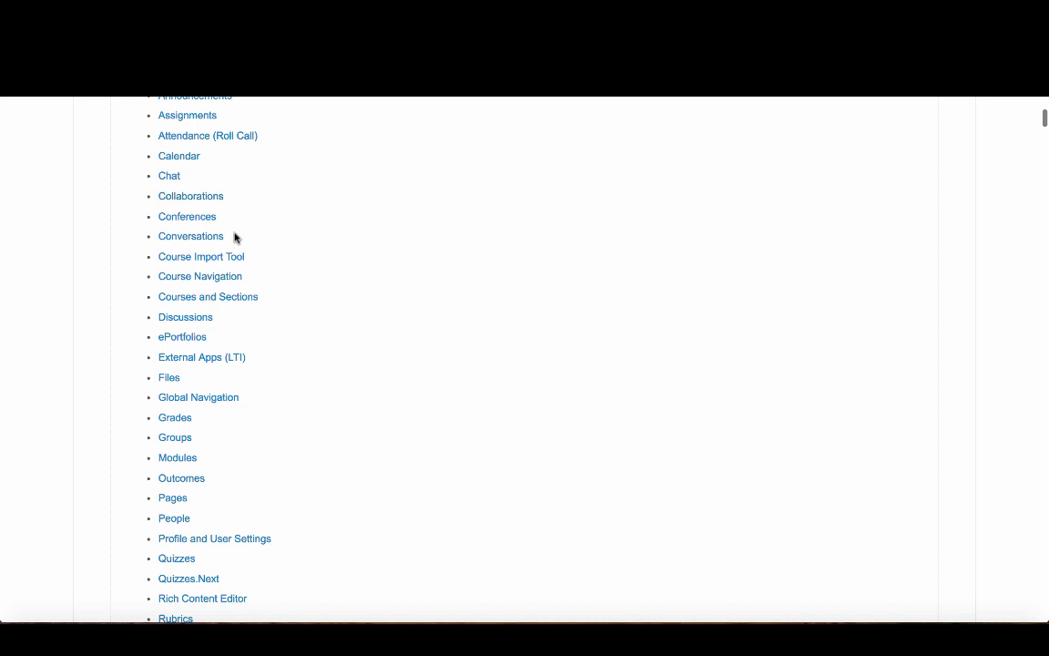
left_click(188, 114)
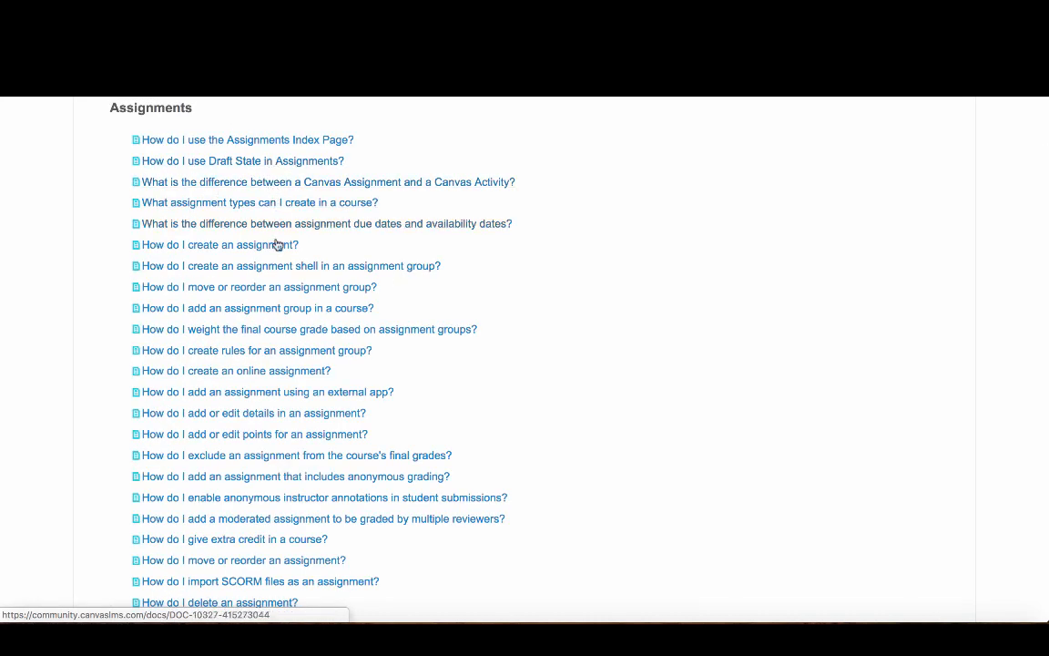
scroll("down", 3)
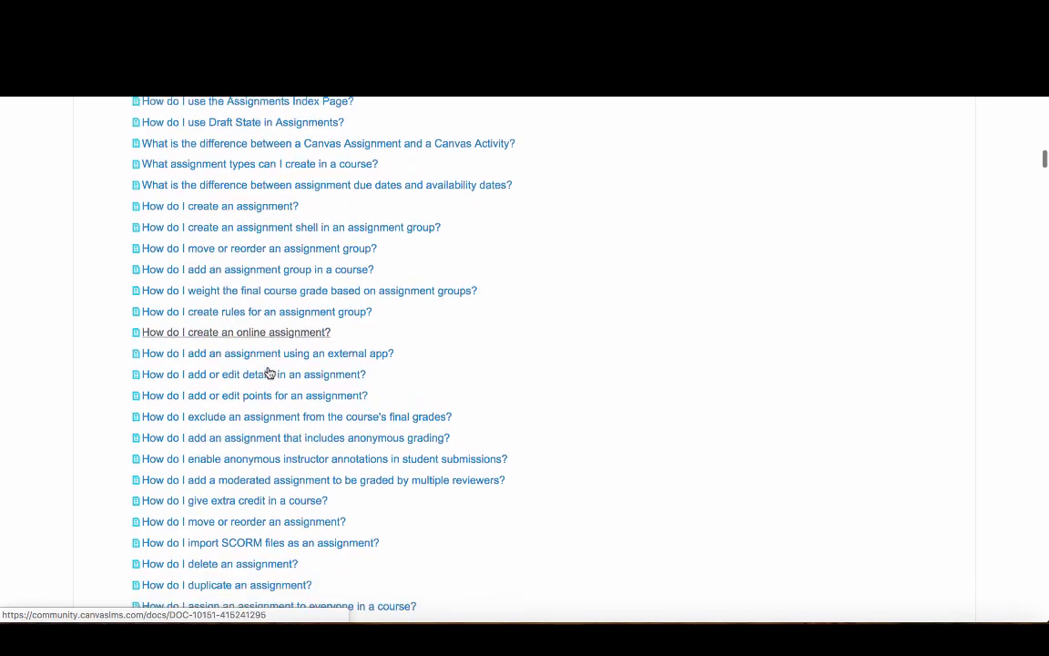
scroll("down", 3)
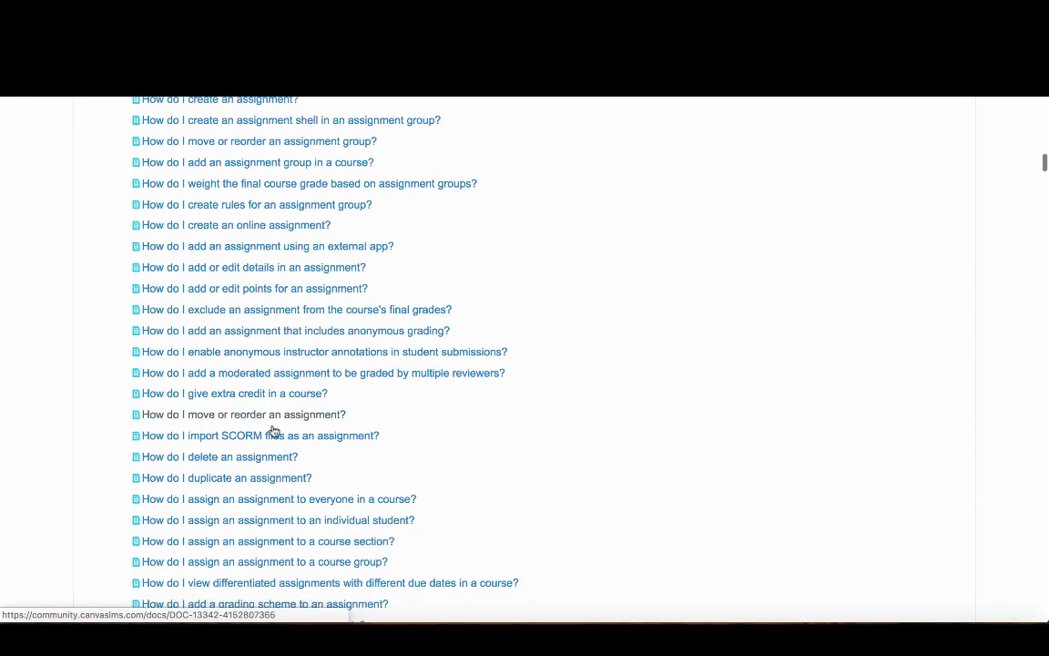
scroll("down", 3)
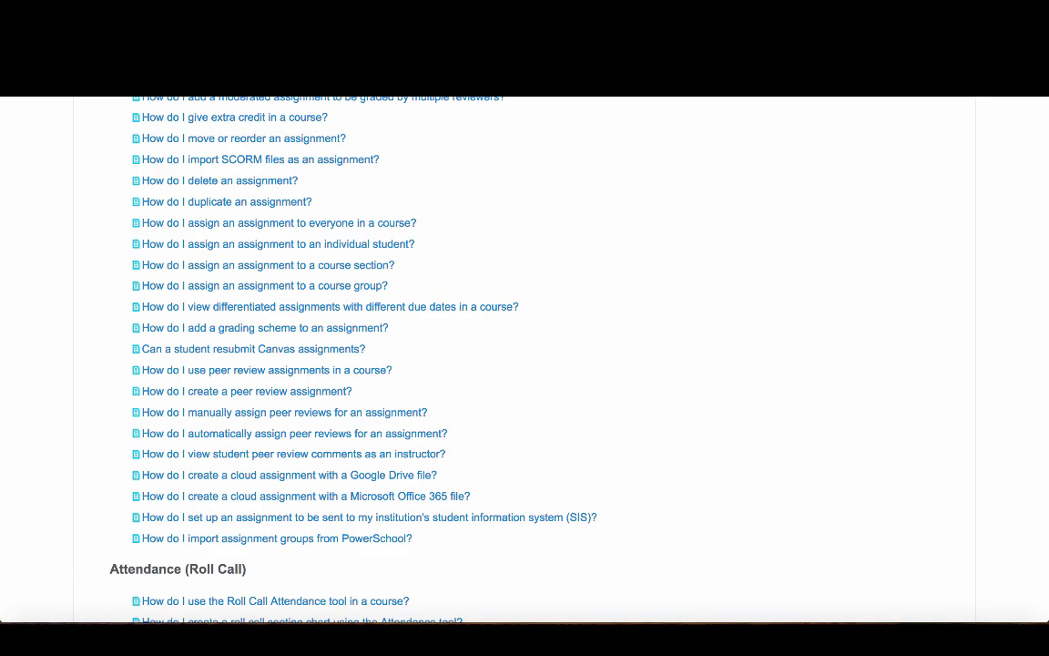
Return to the course page's Help tray and choose Chat with Canvas Support (Faculty).
left_click(29, 514)
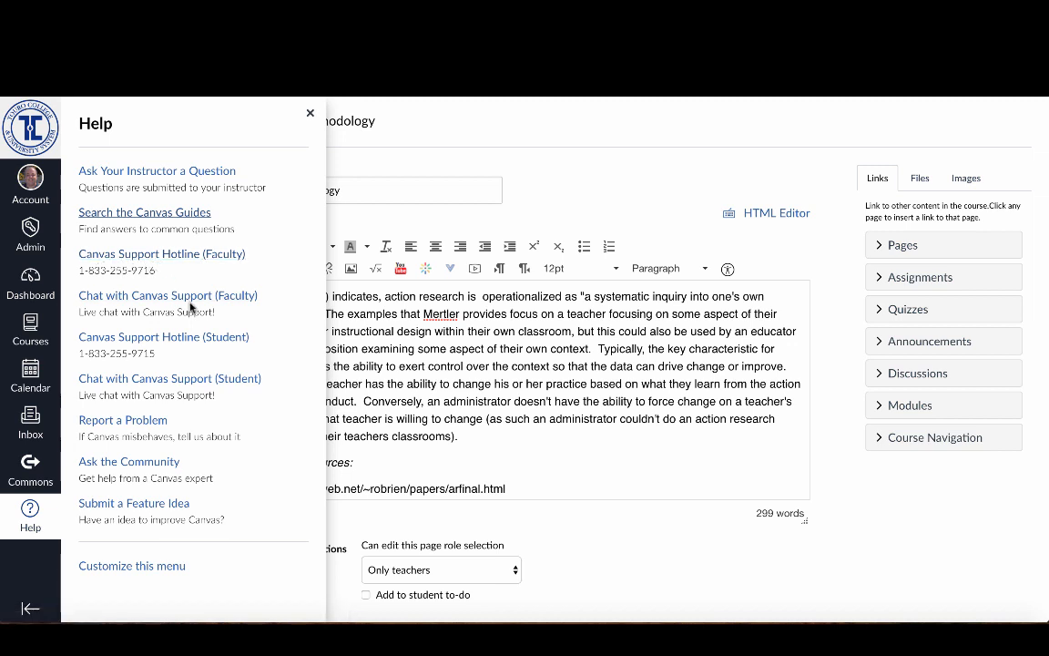
mouse_move(167, 295)
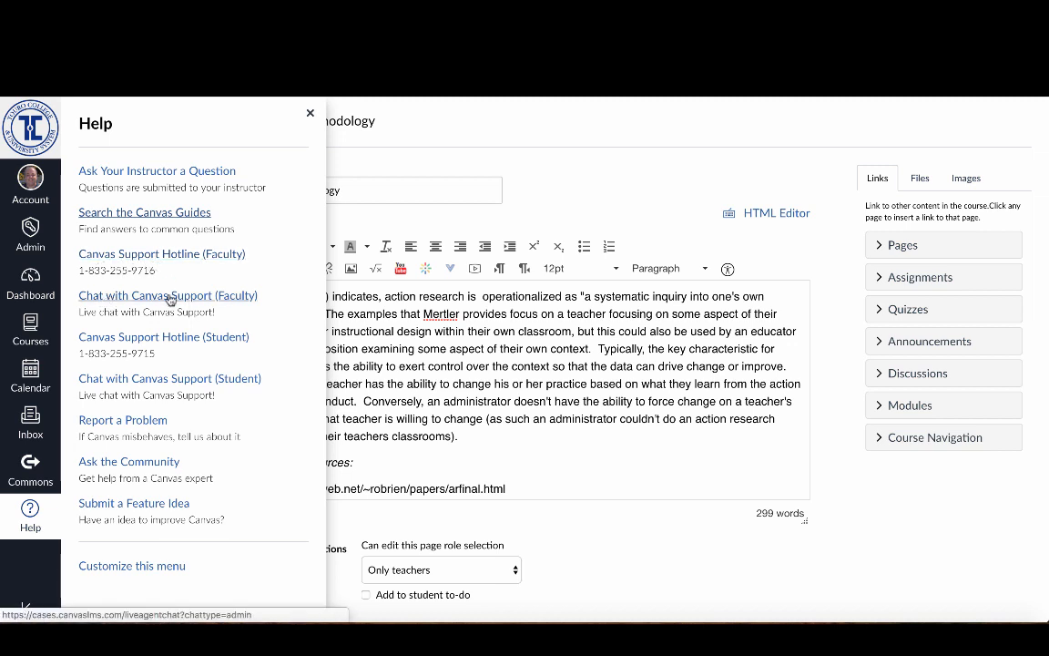
mouse_move(155, 300)
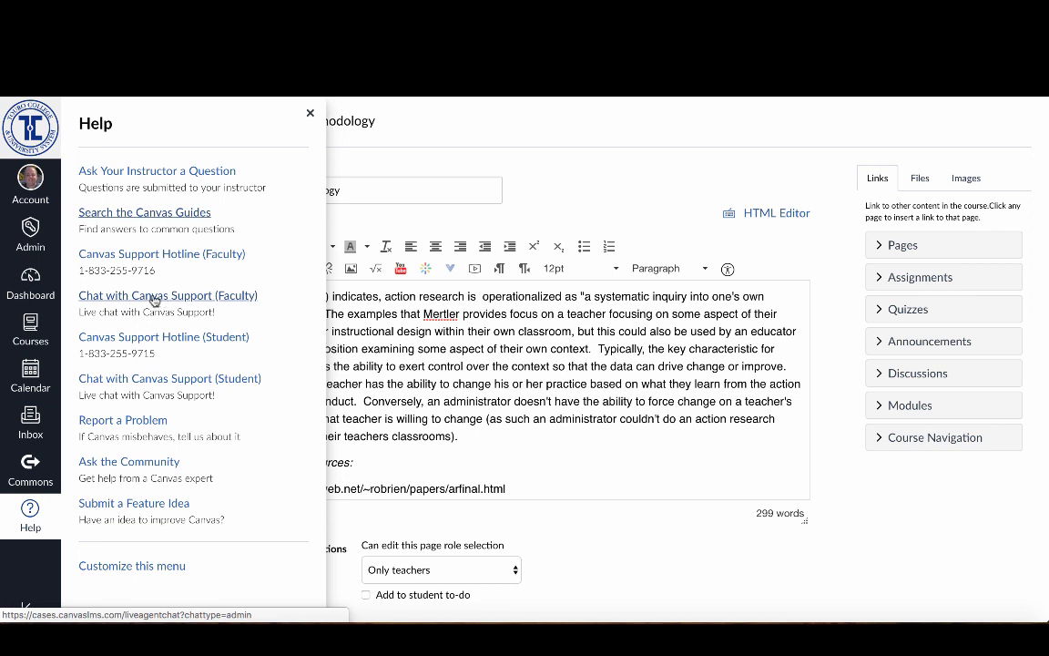
left_click(168, 295)
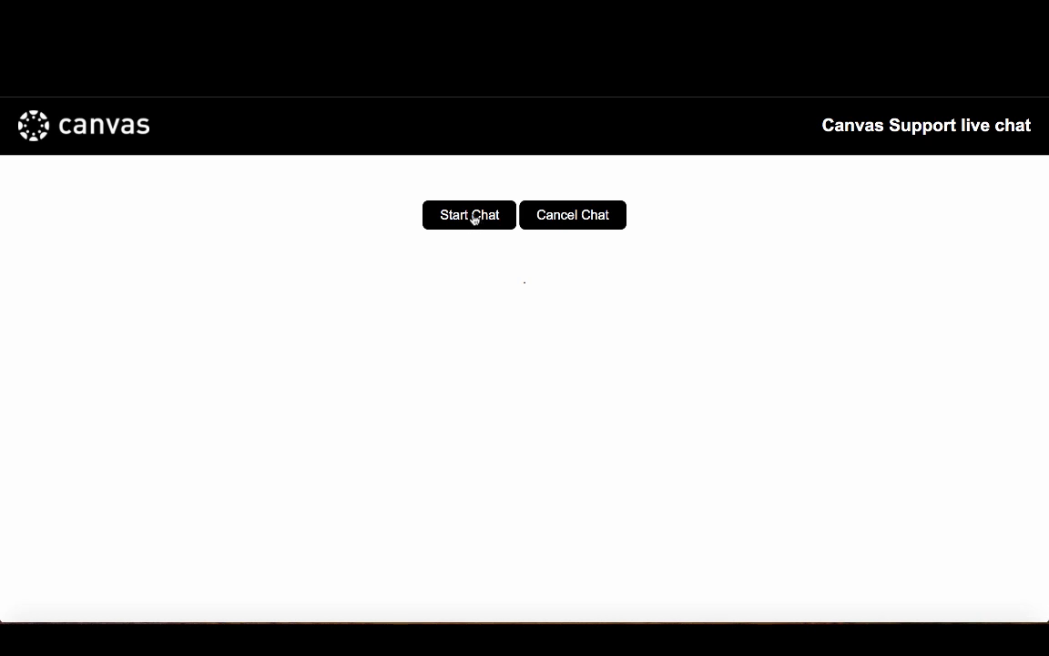
left_click(470, 215)
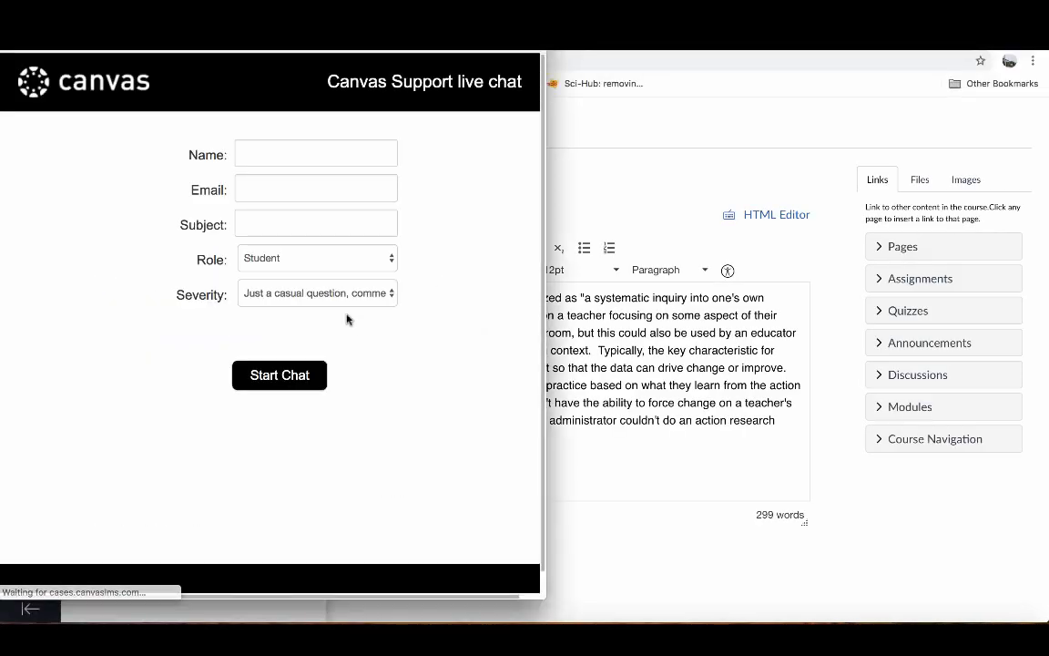
left_click(317, 153)
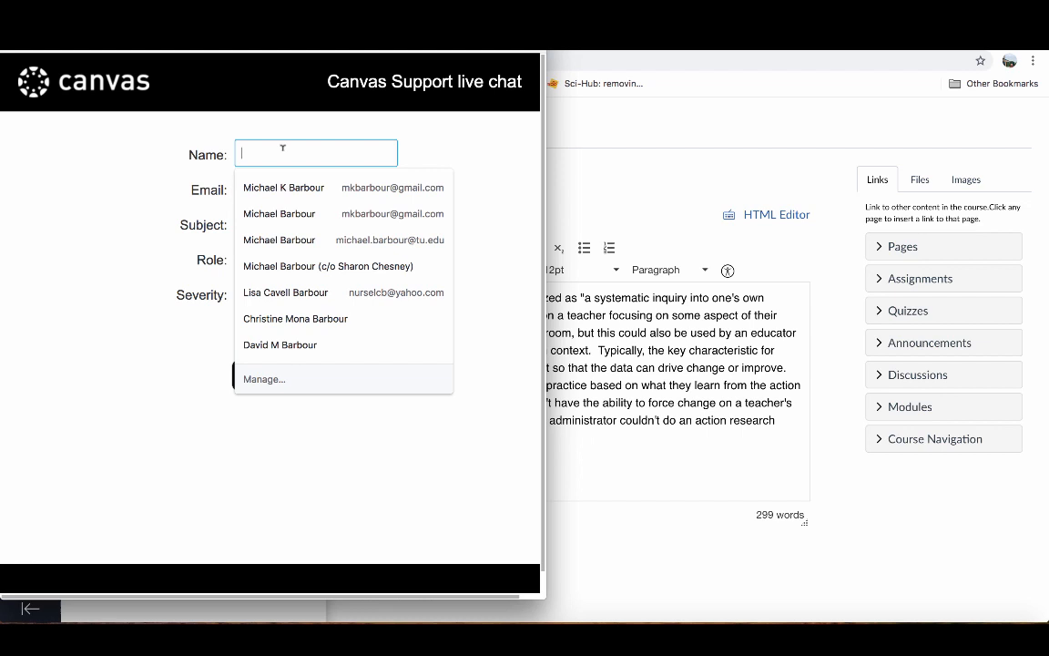
type("Michael Barbour")
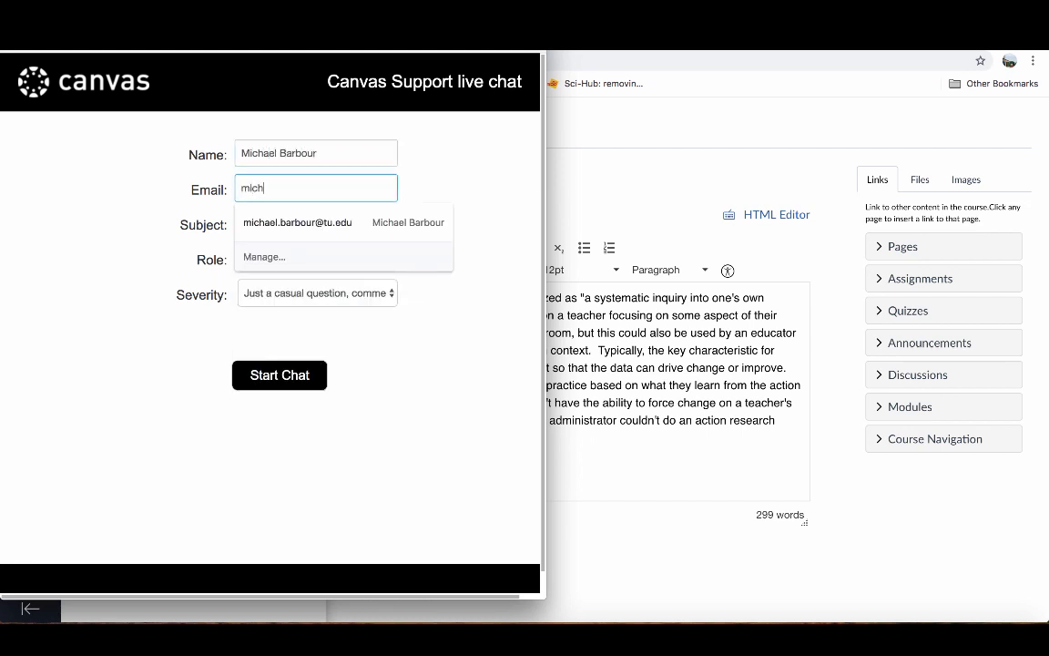
left_click(297, 222)
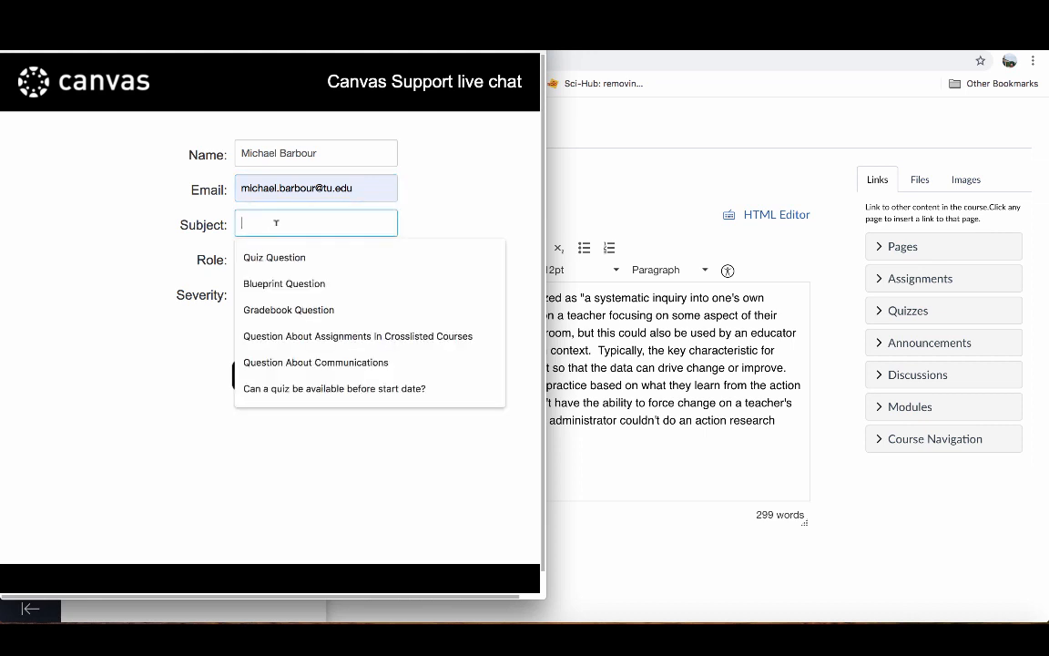
type("Quick Page Question")
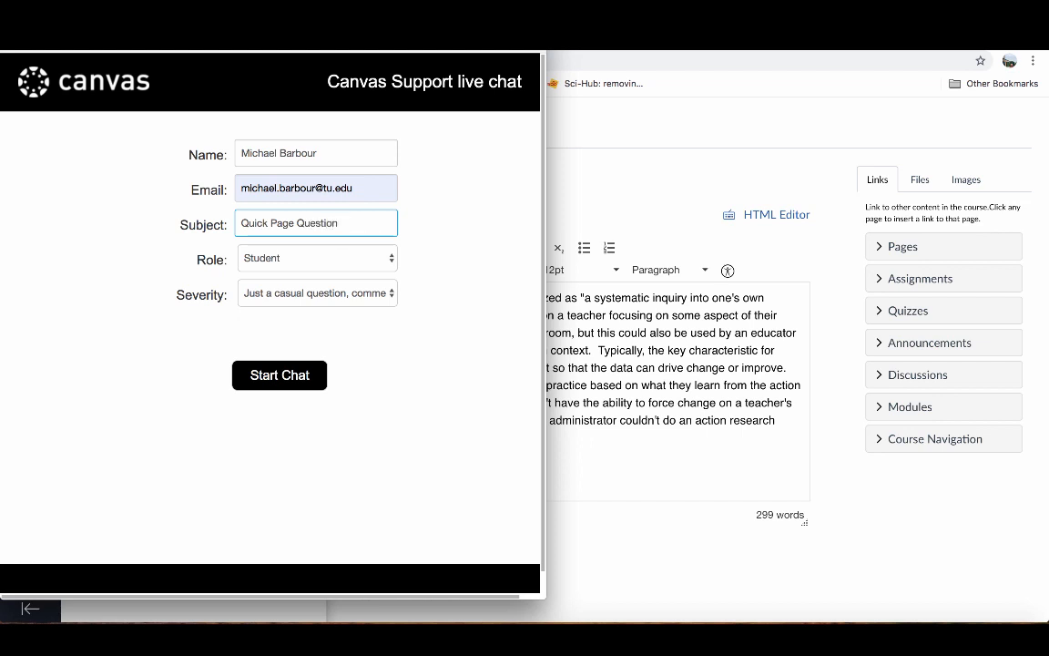
Set the requester role to Teacher.
left_click(317, 258)
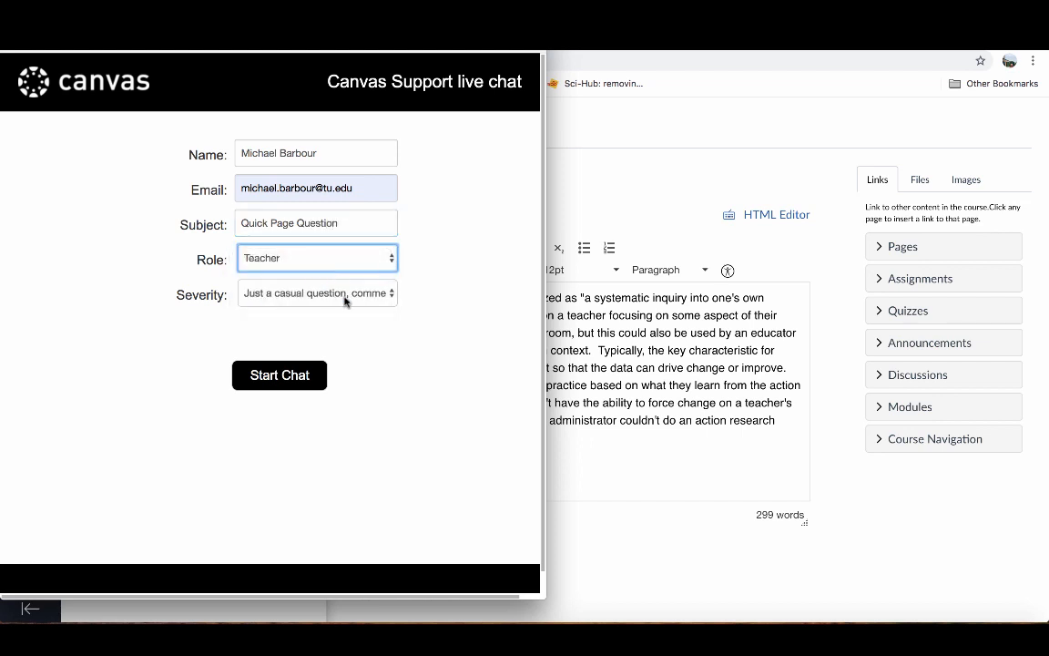
left_click(316, 292)
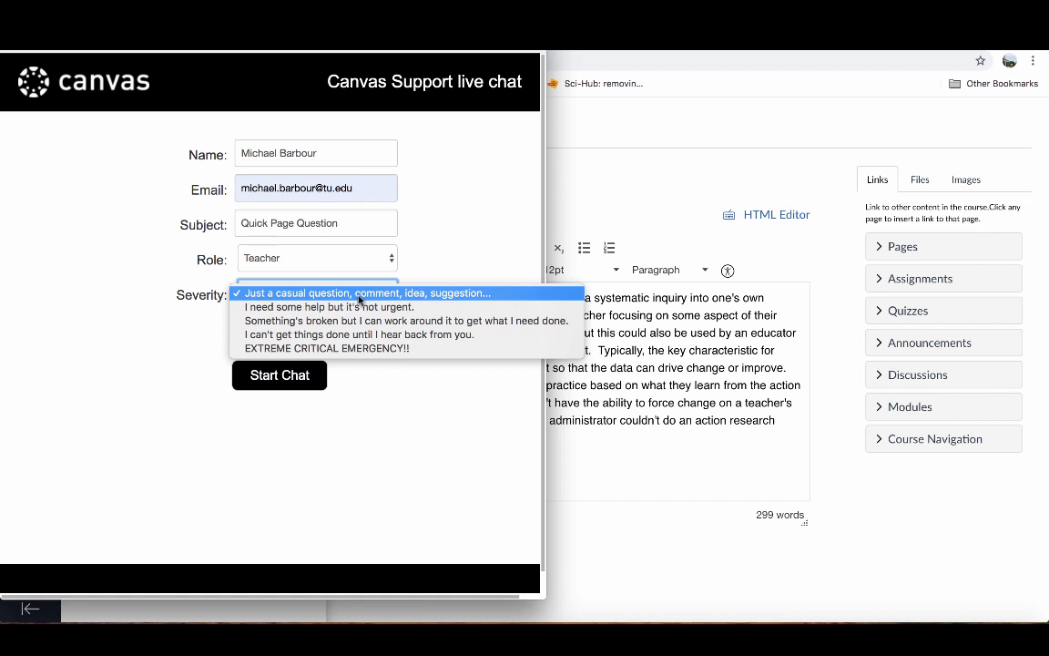
mouse_move(357, 335)
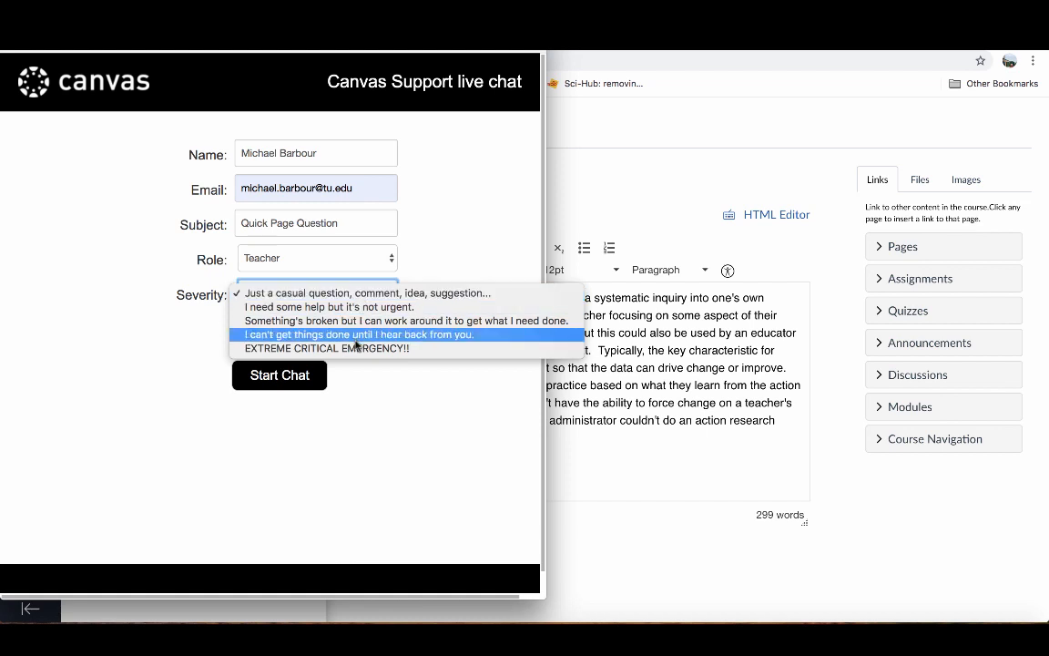
mouse_move(350, 347)
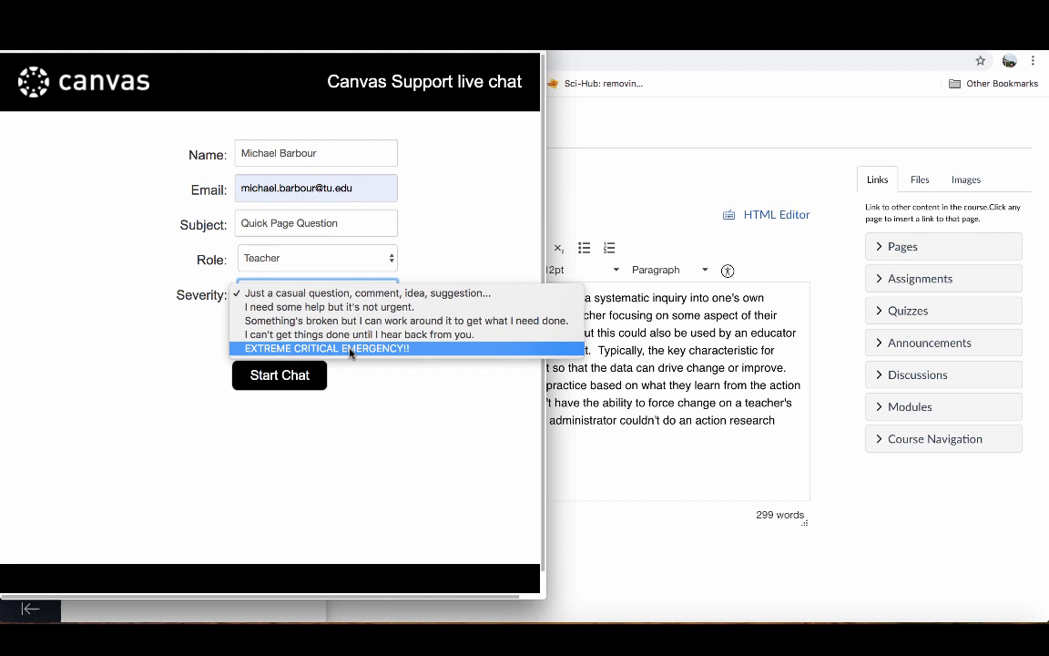
mouse_move(310, 292)
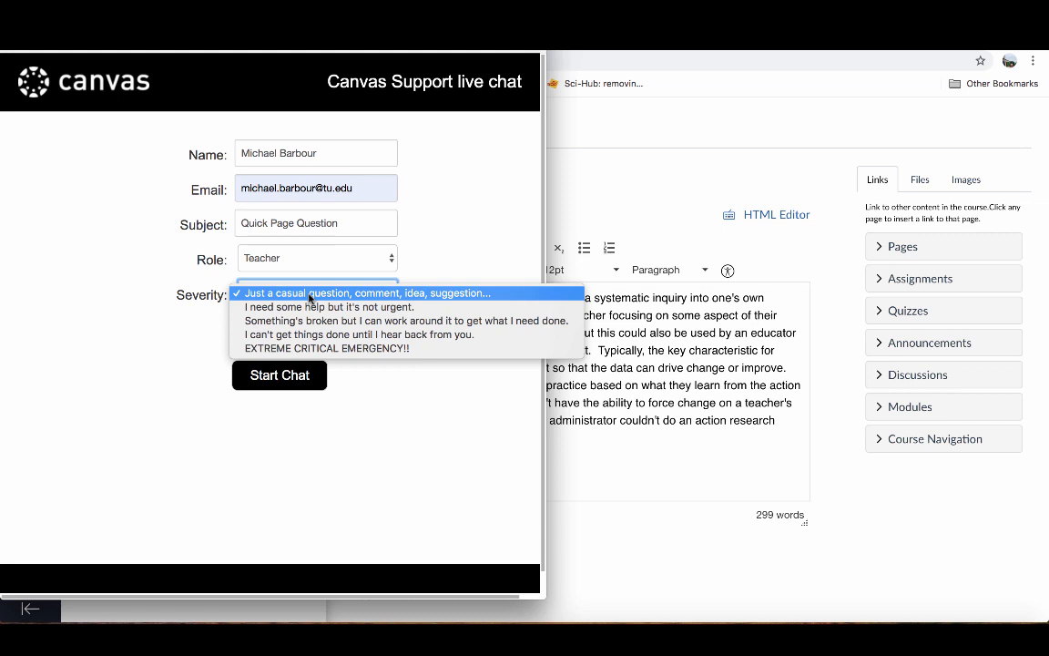
mouse_move(328, 306)
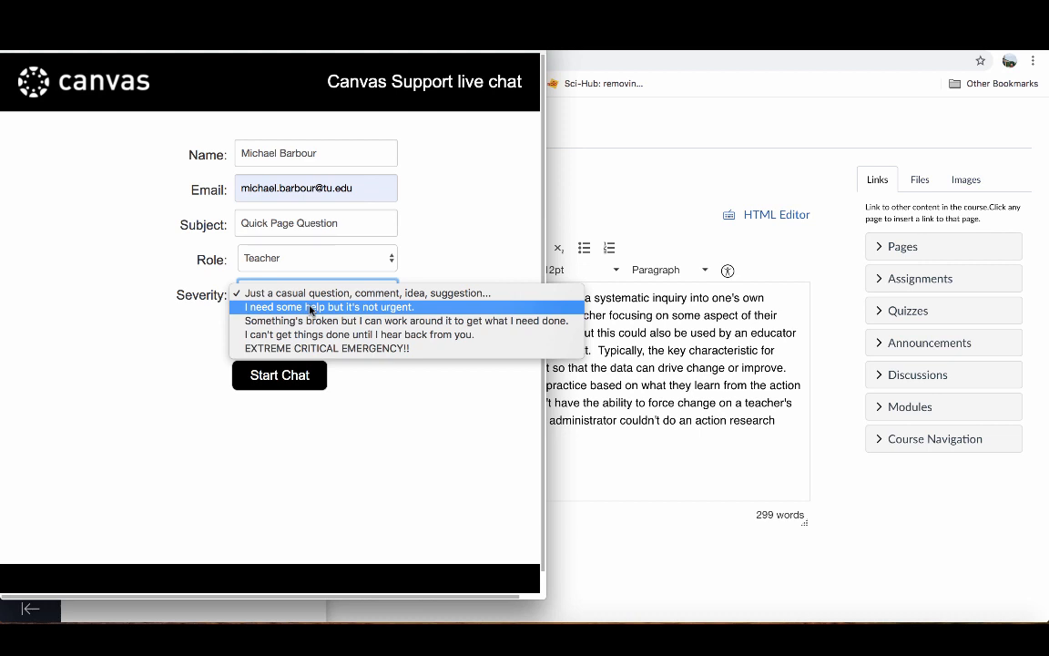
mouse_move(320, 308)
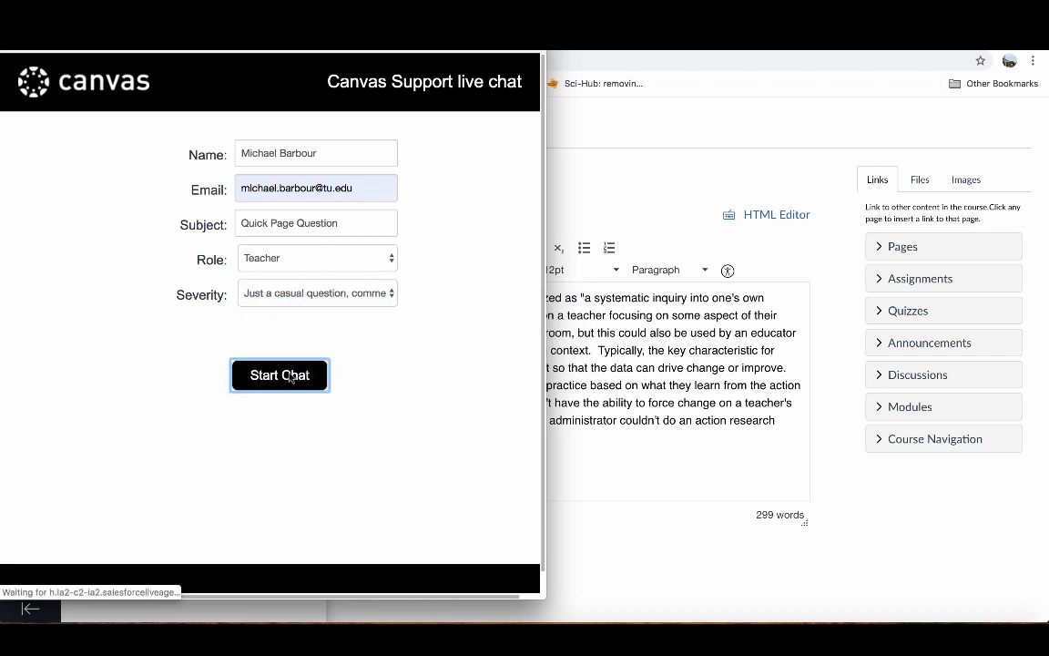
Submit the chat request and wait for the support agent's greeting.
left_click(281, 376)
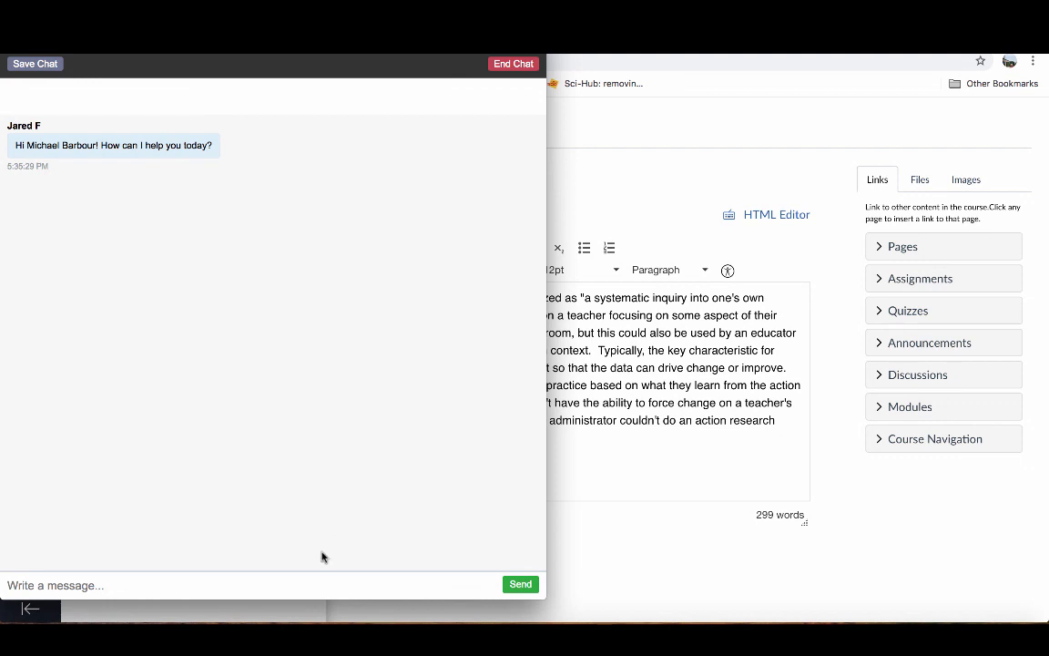
Reply to the agent that this is for a faculty instructional video on help options and the chat will end.
type("Hi there, I'm actually just creating an instru")
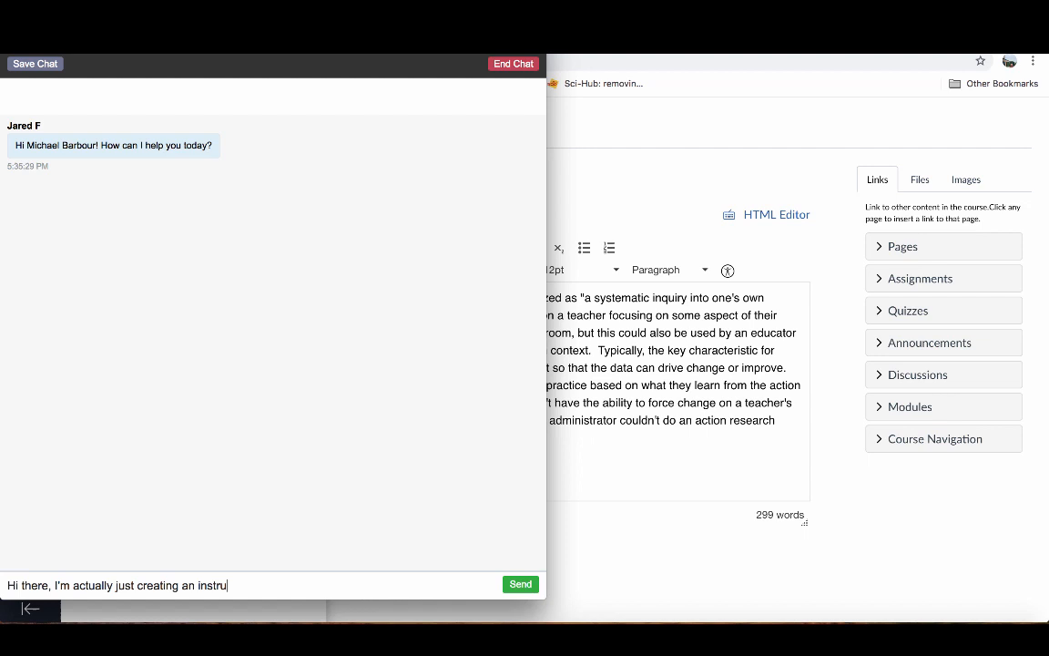
type("ctional video for my faculty on how to access the different help opt")
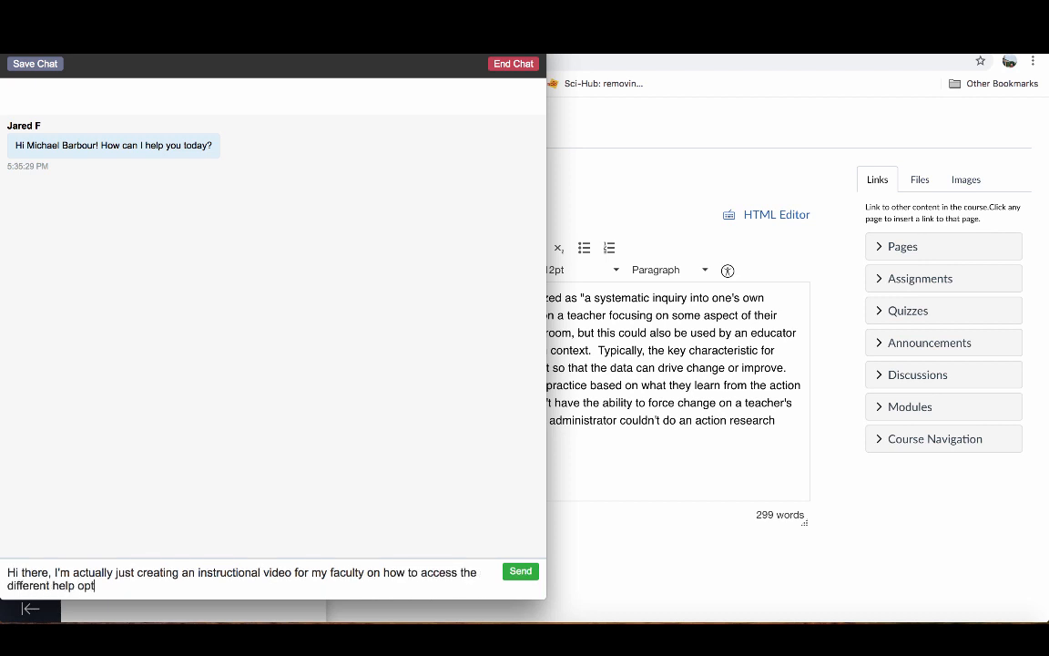
type("ions")
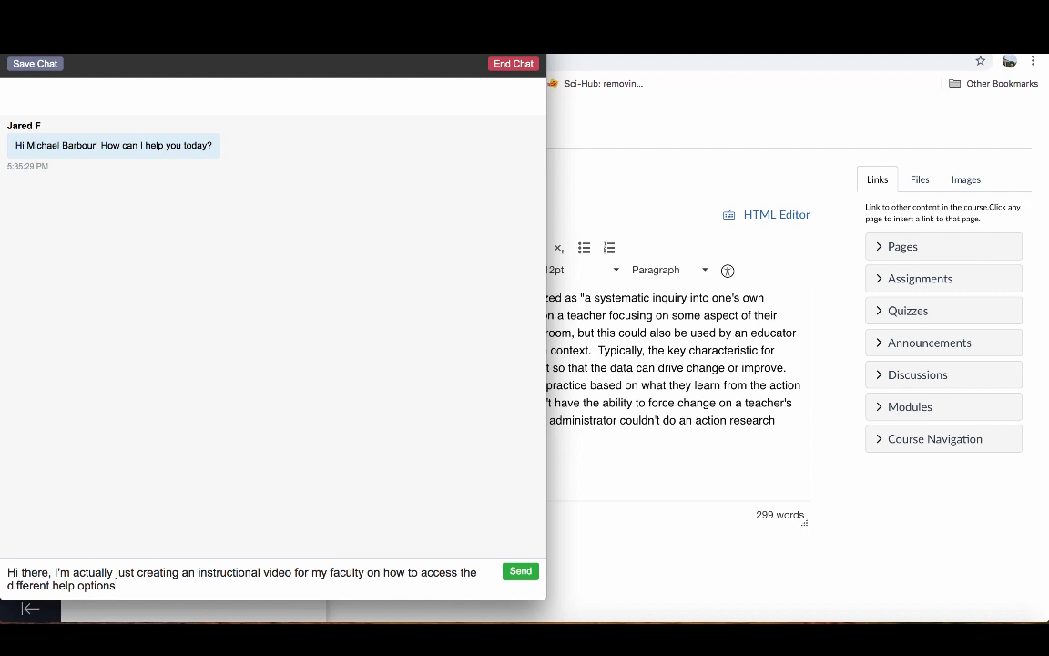
type("I'll end the chat now tha")
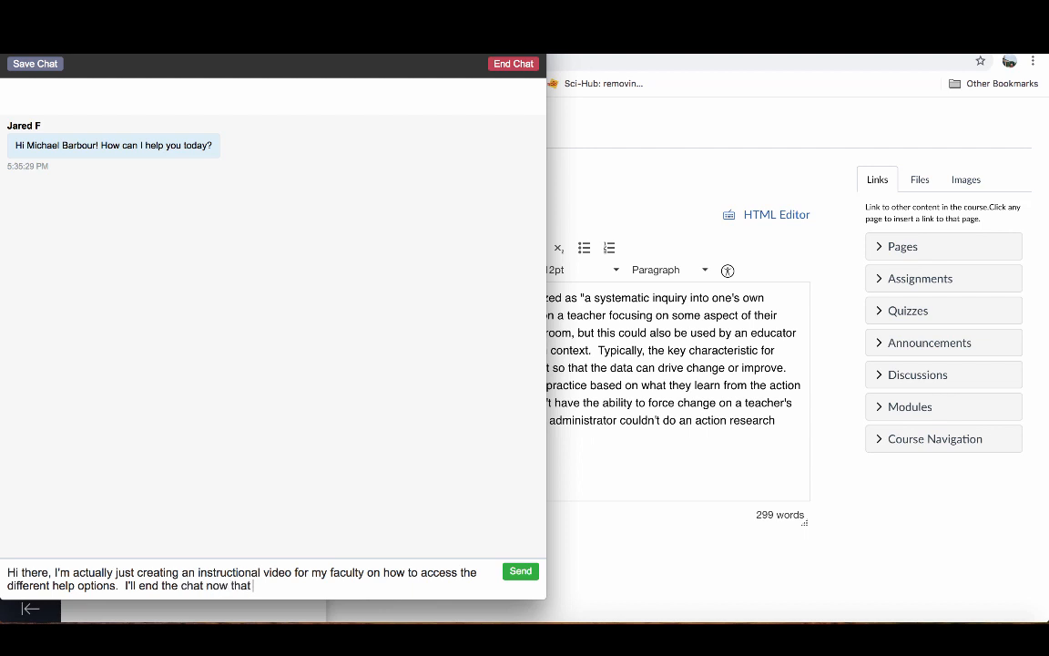
type("they can see this inter")
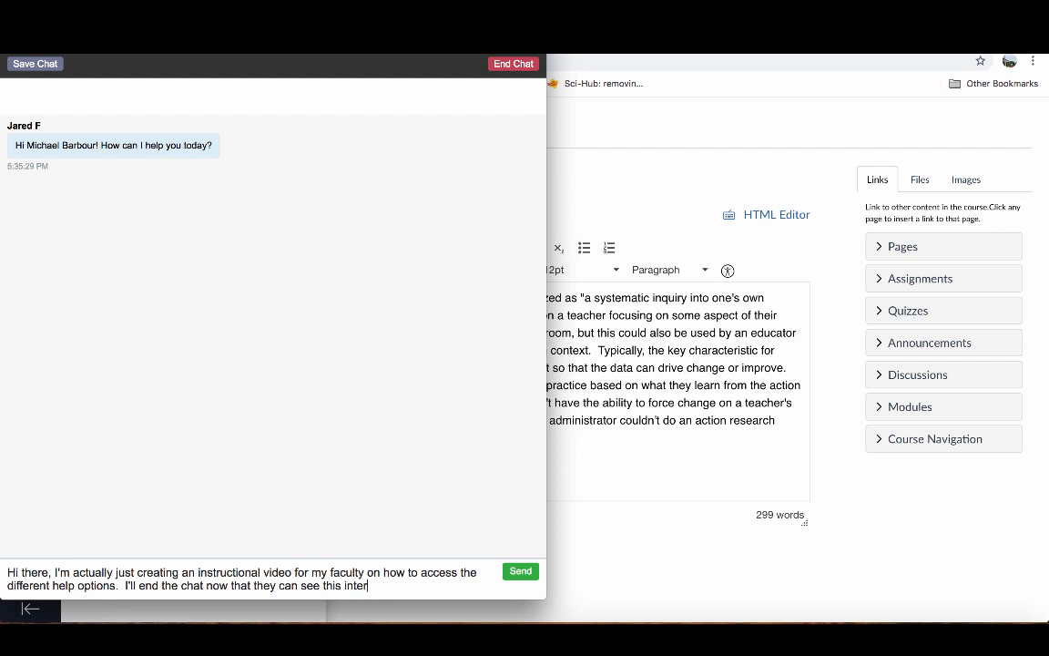
left_click(521, 572)
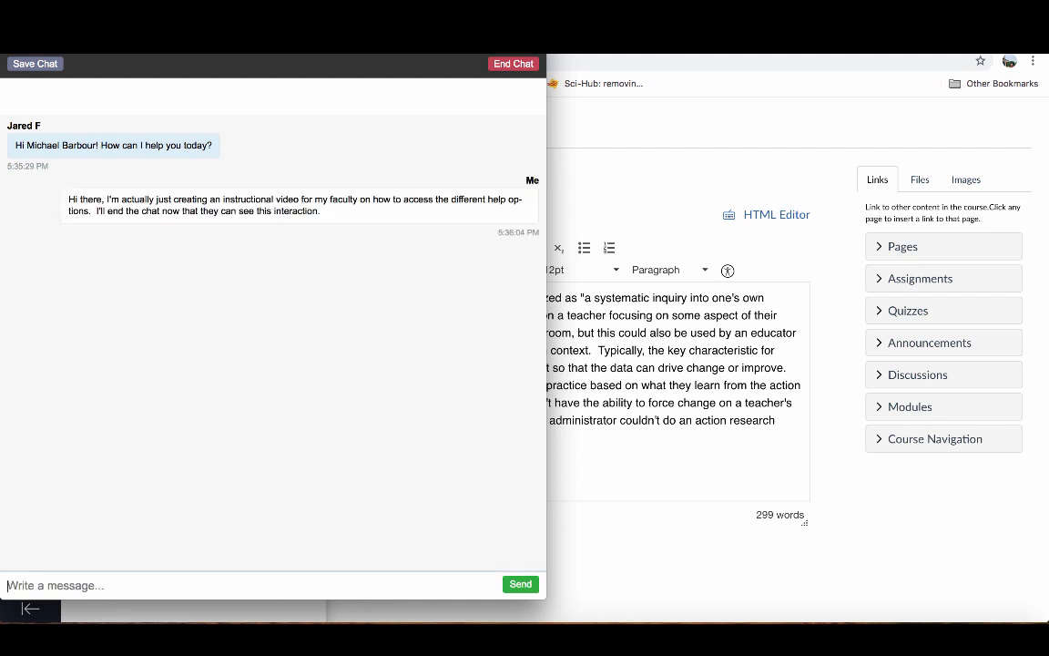
mouse_move(550, 202)
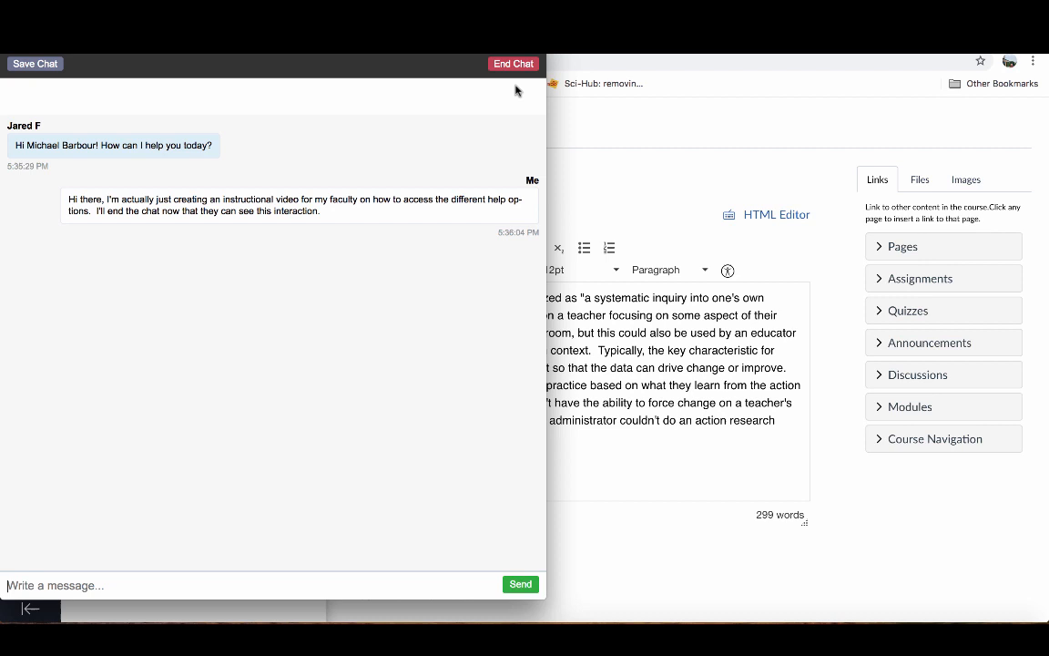
mouse_move(503, 104)
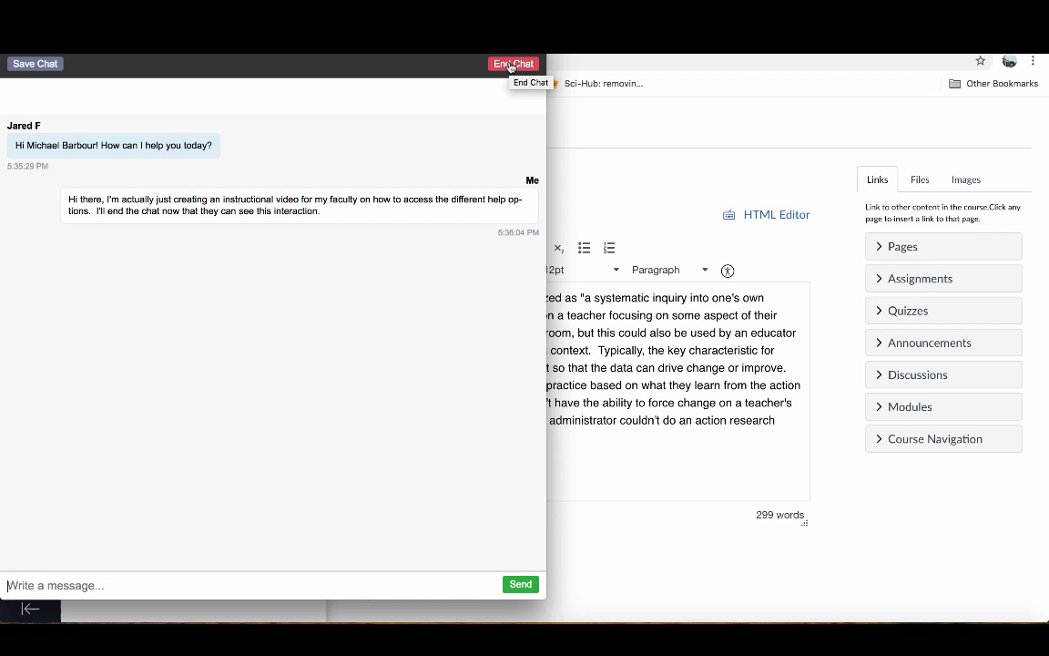
End the chat so the satisfaction survey and case number appear.
left_click(513, 64)
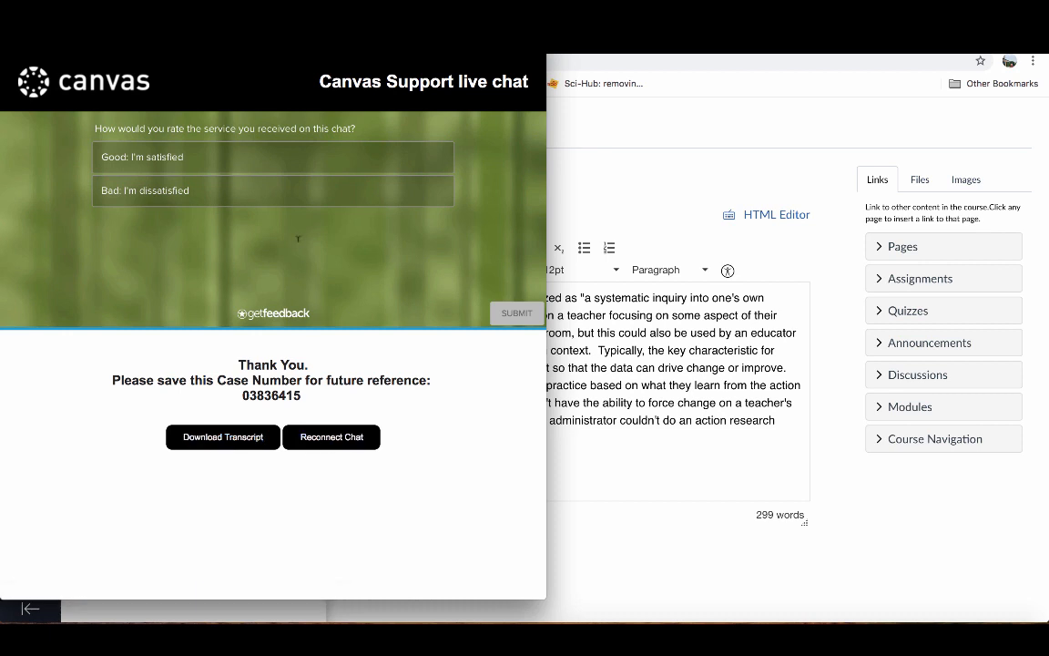
mouse_move(423, 417)
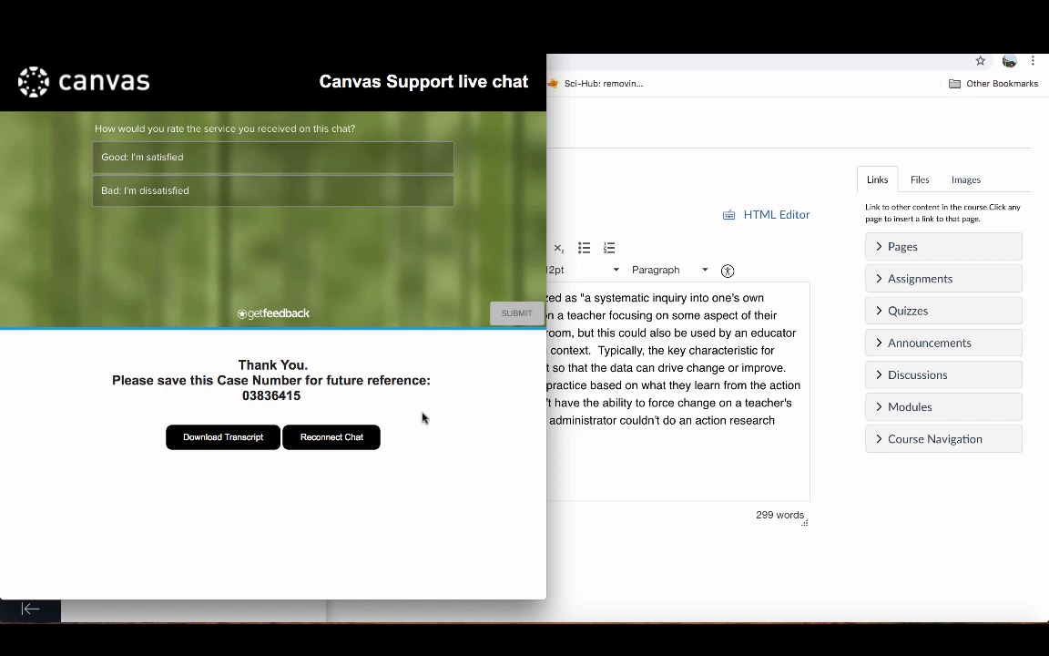
mouse_move(655, 377)
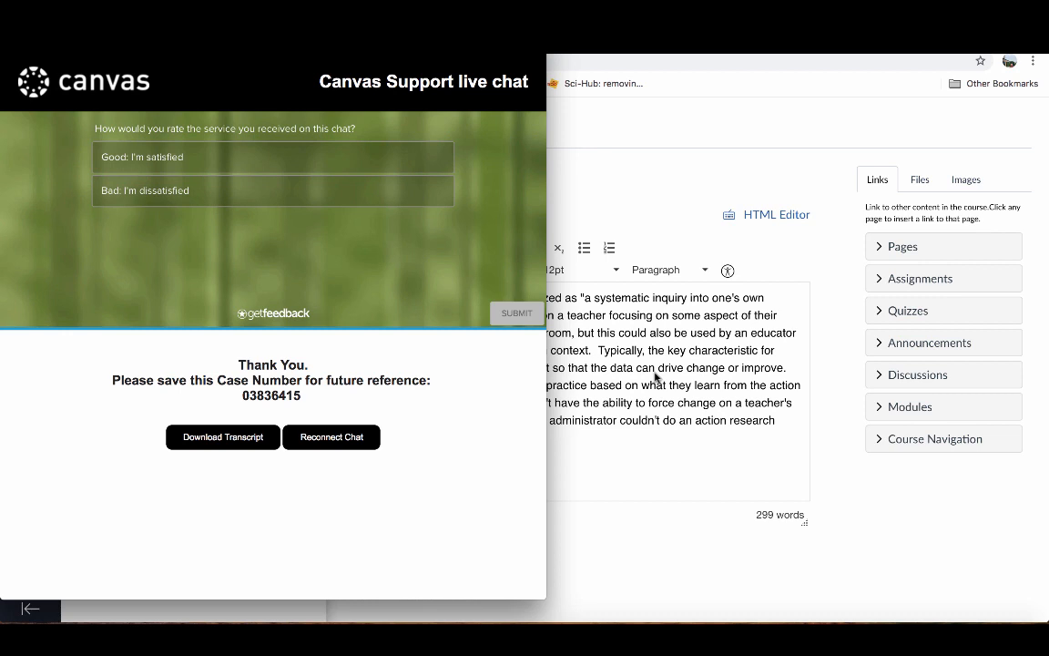
mouse_move(663, 371)
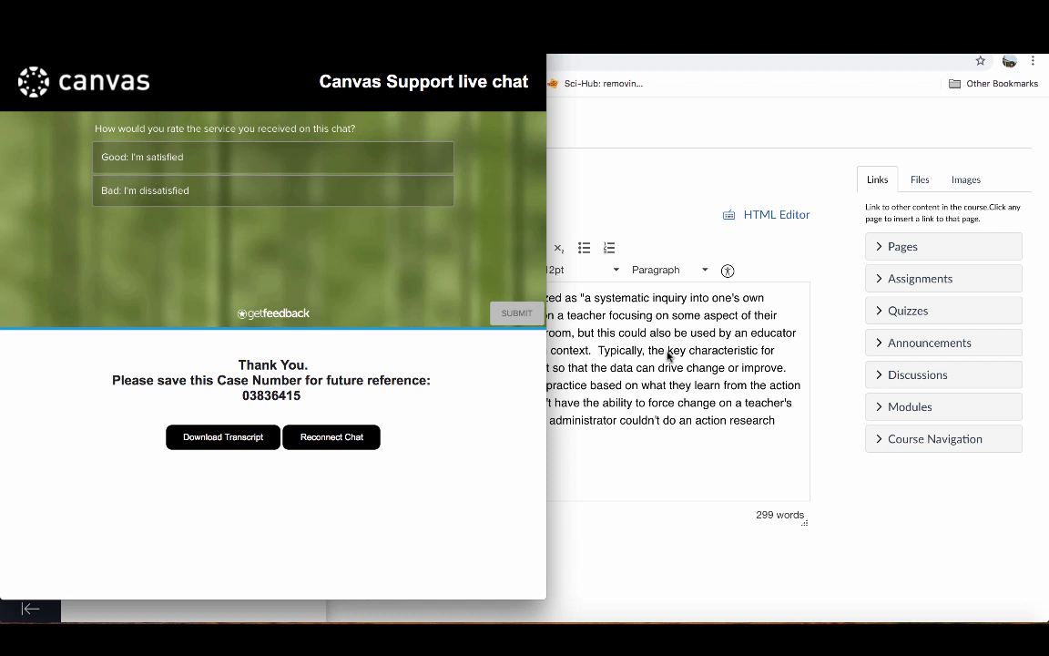
mouse_move(368, 437)
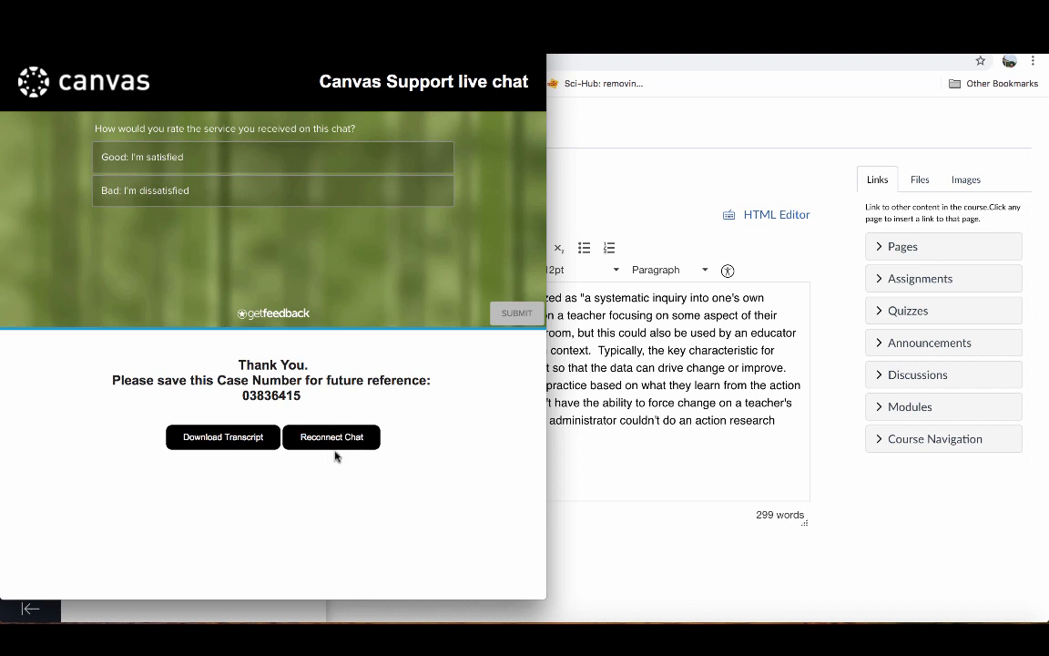
mouse_move(339, 466)
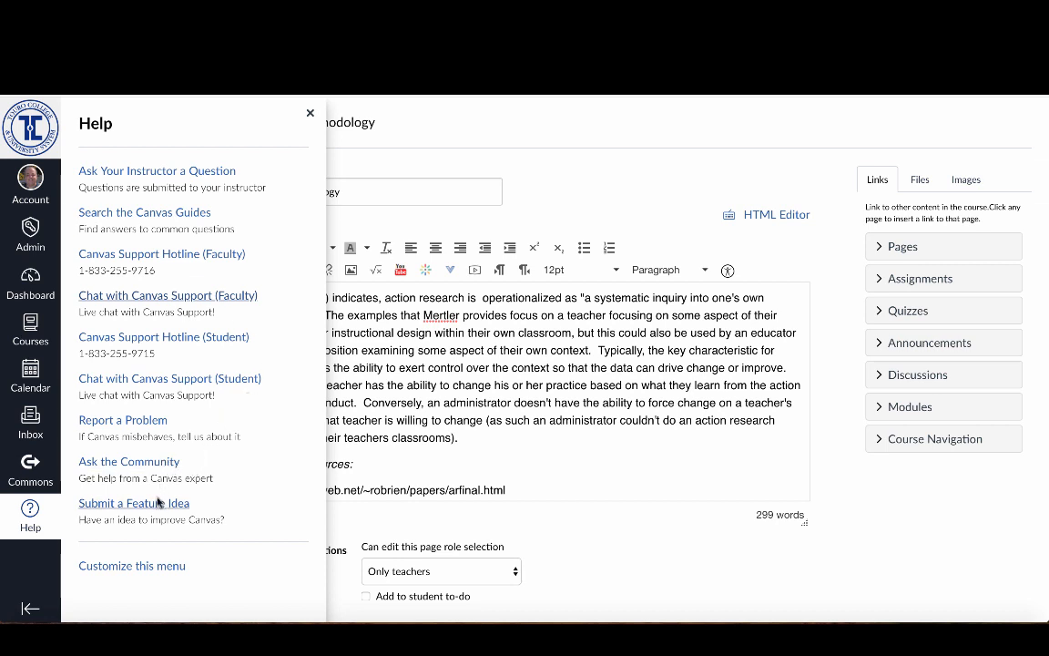
mouse_move(128, 461)
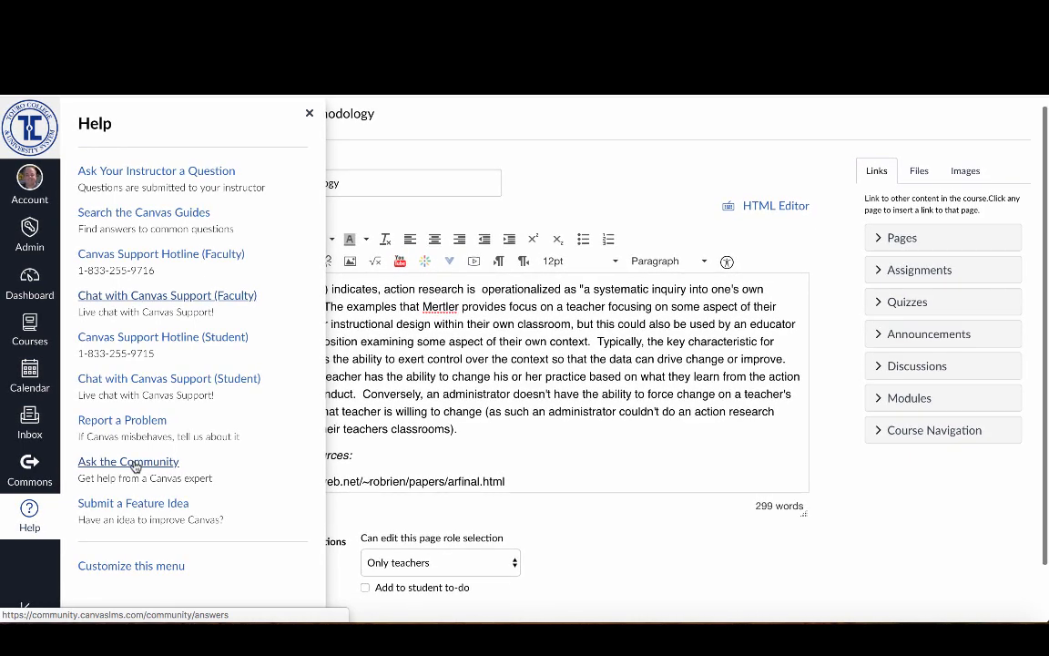
left_click(127, 461)
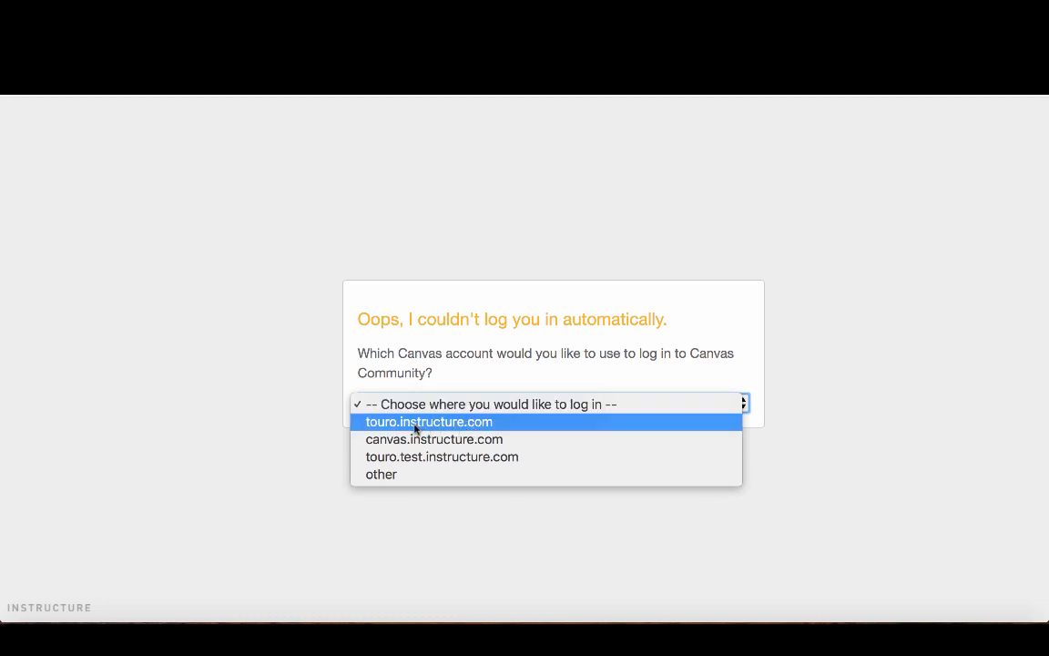
left_click(430, 422)
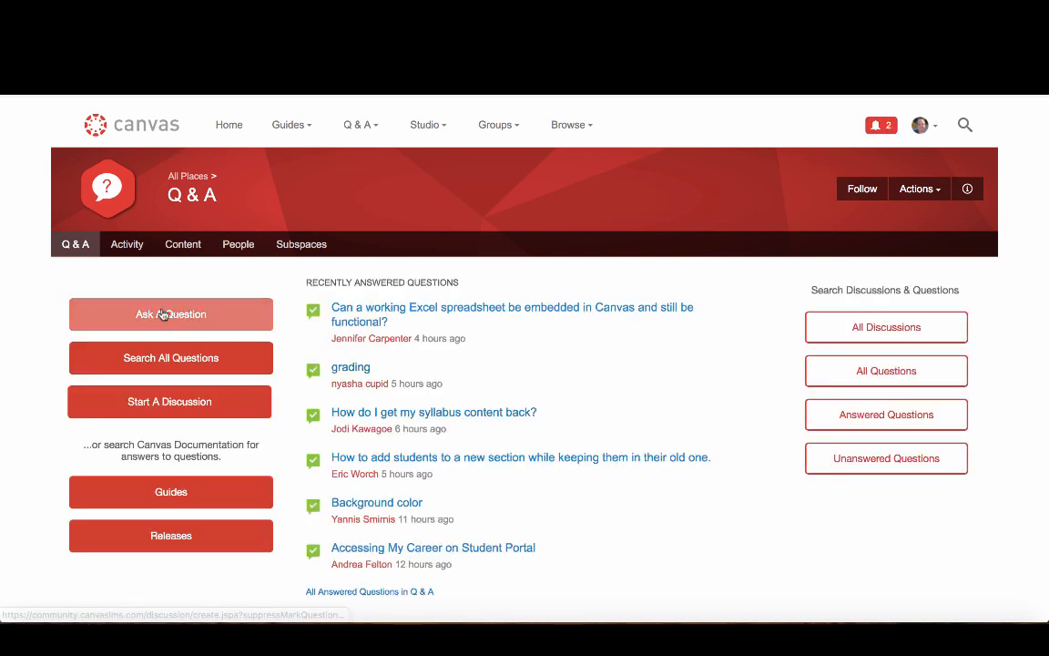
left_click(171, 314)
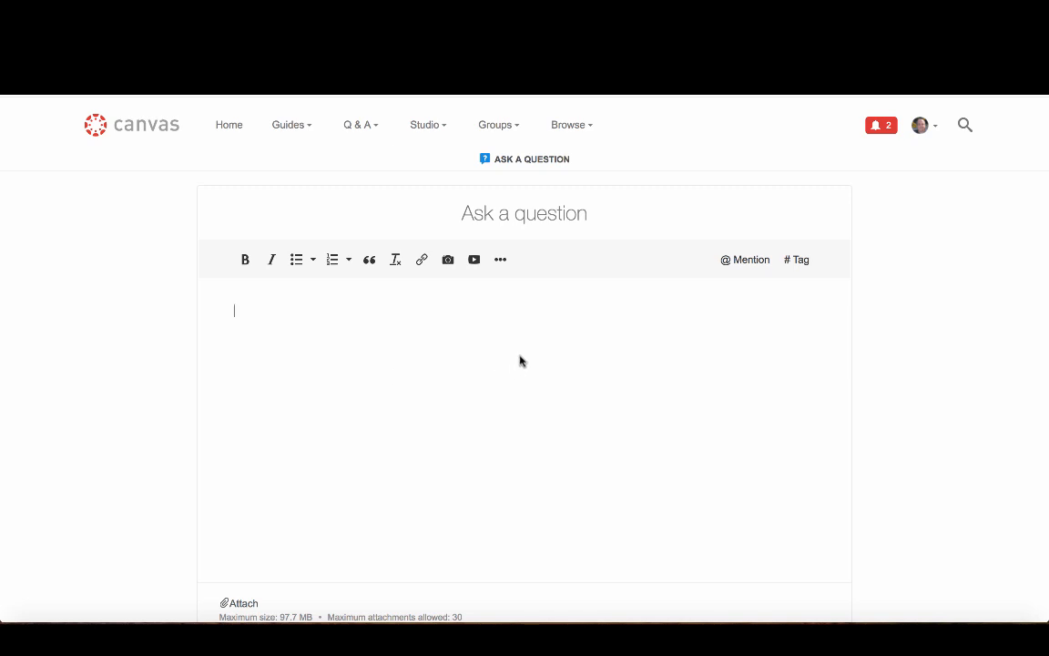
mouse_move(890, 390)
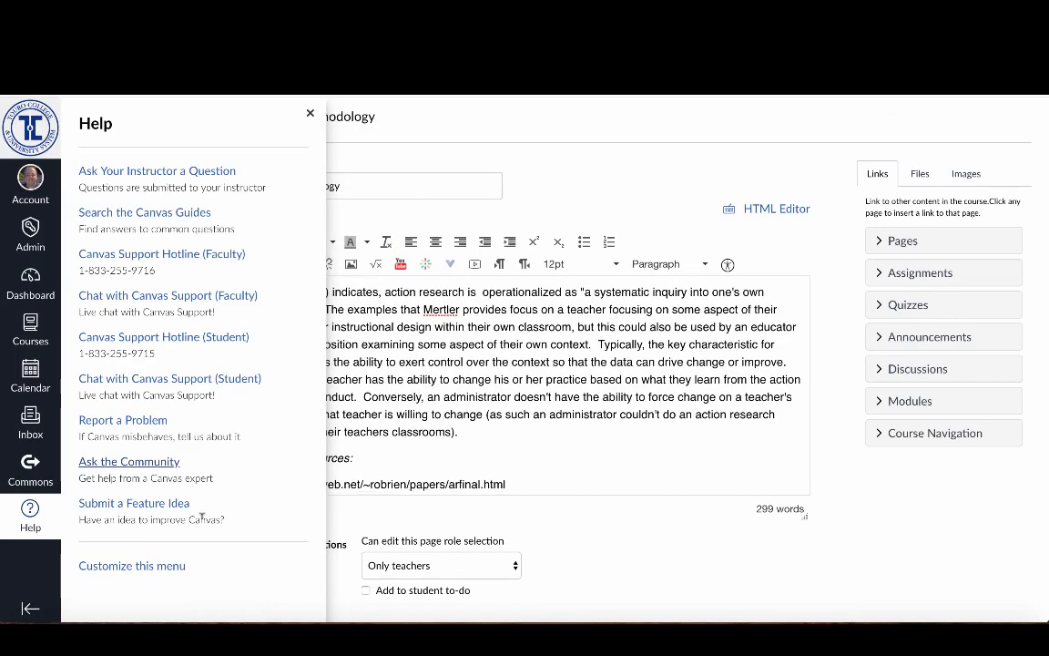
mouse_move(134, 503)
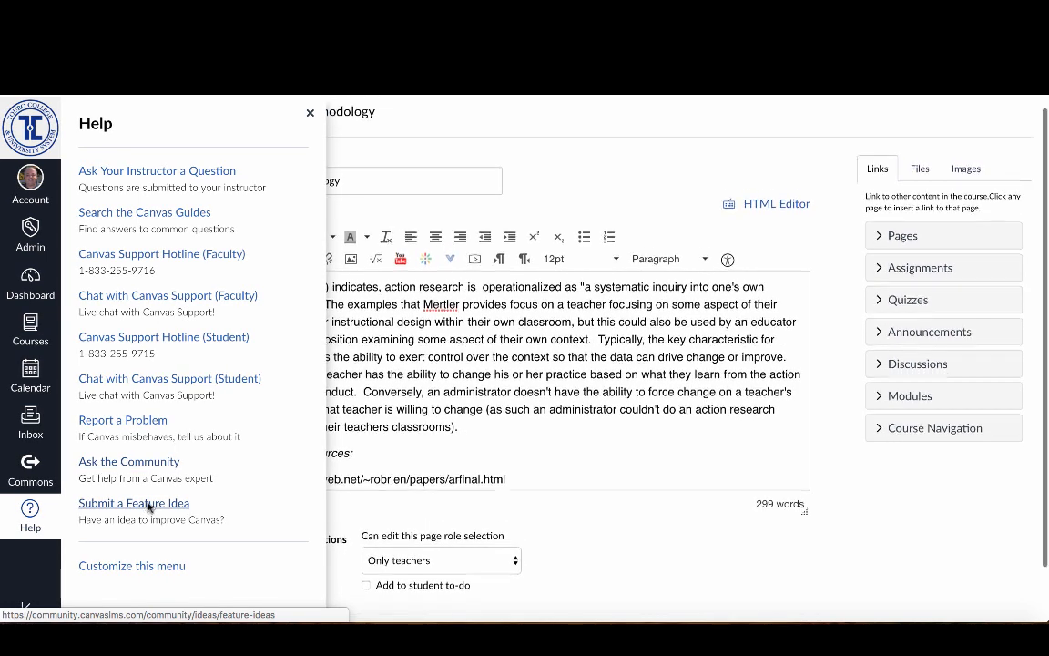
Visit the Canvas Studio Feature Ideas space and review its product development priorities.
left_click(133, 503)
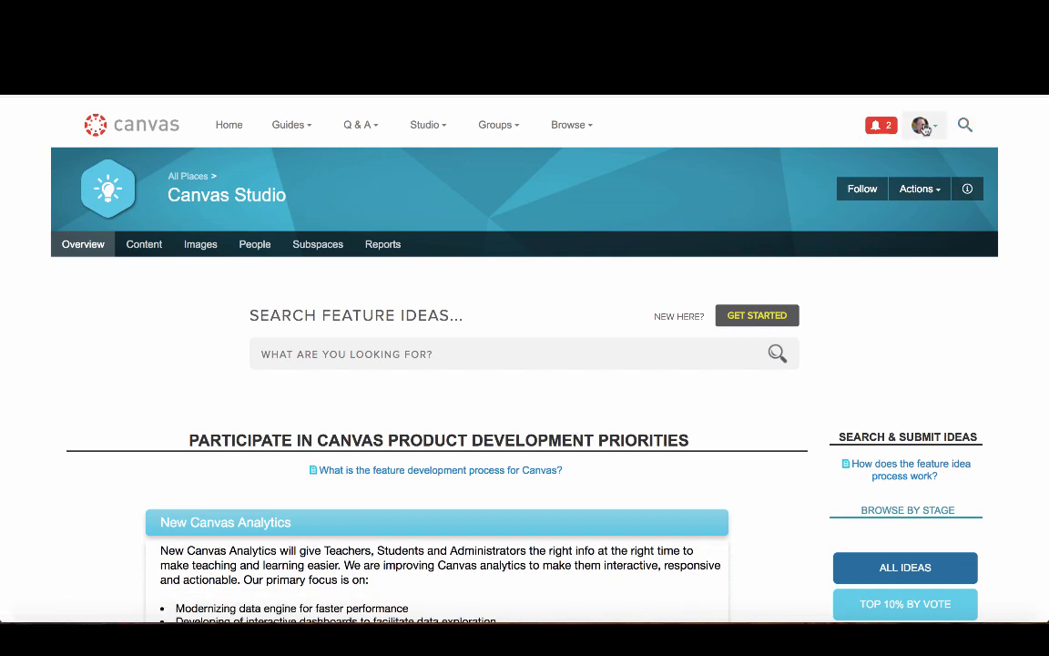
mouse_move(922, 123)
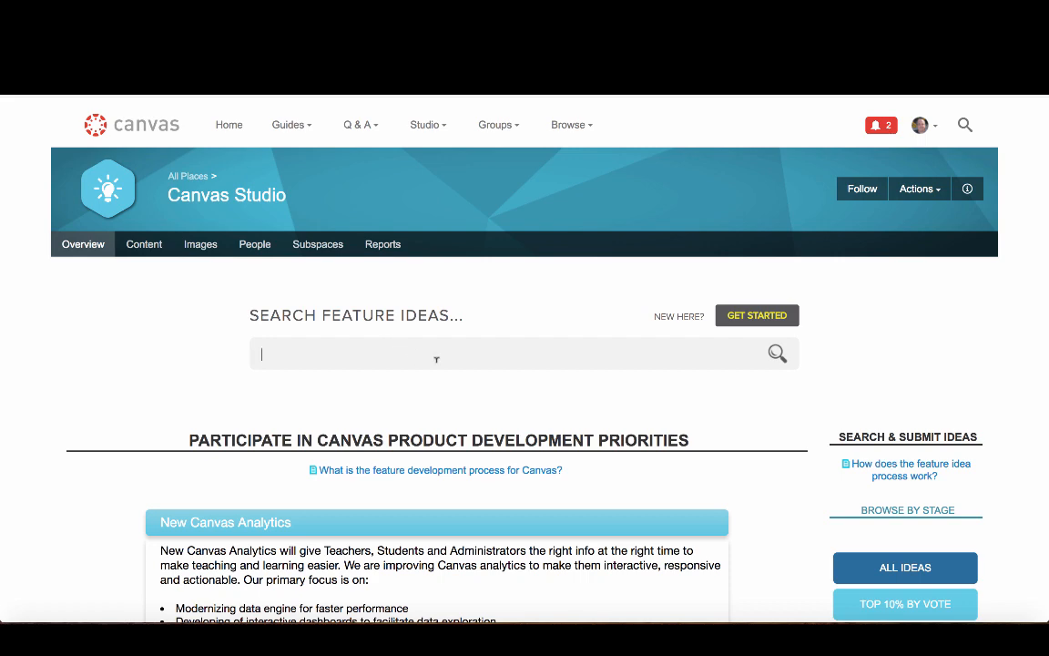
scroll("down", 3)
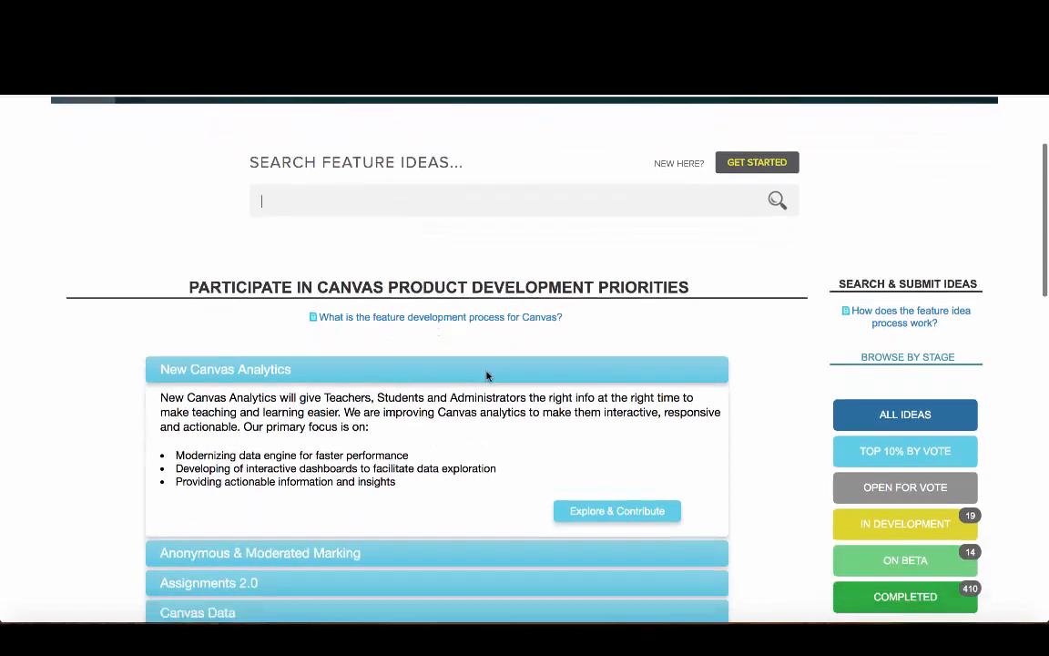
scroll("down", 3)
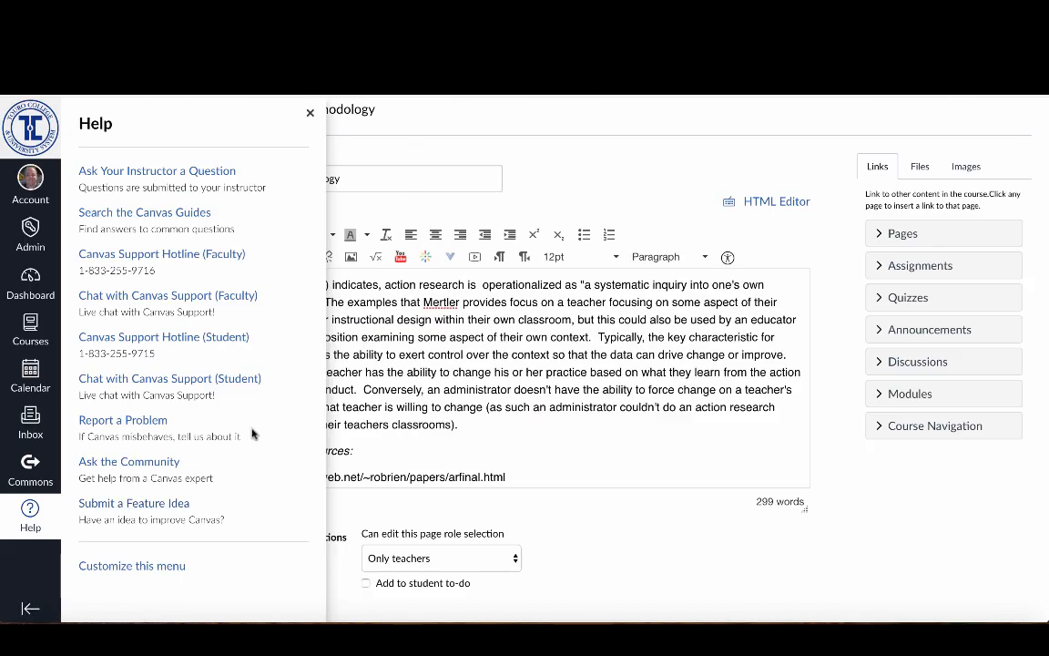
mouse_move(182, 202)
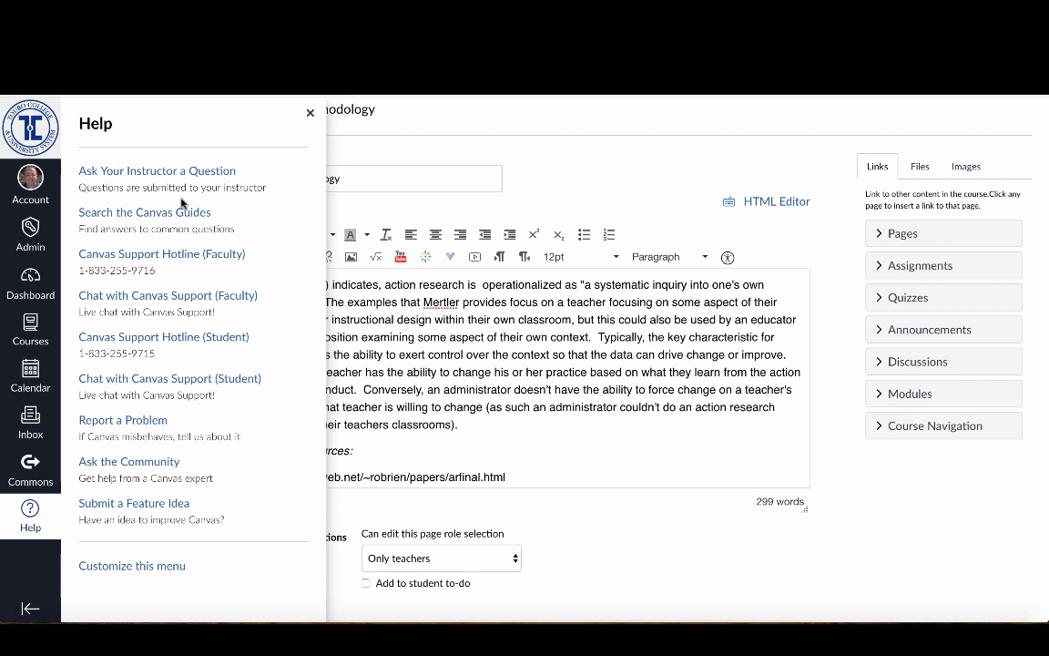
mouse_move(244, 286)
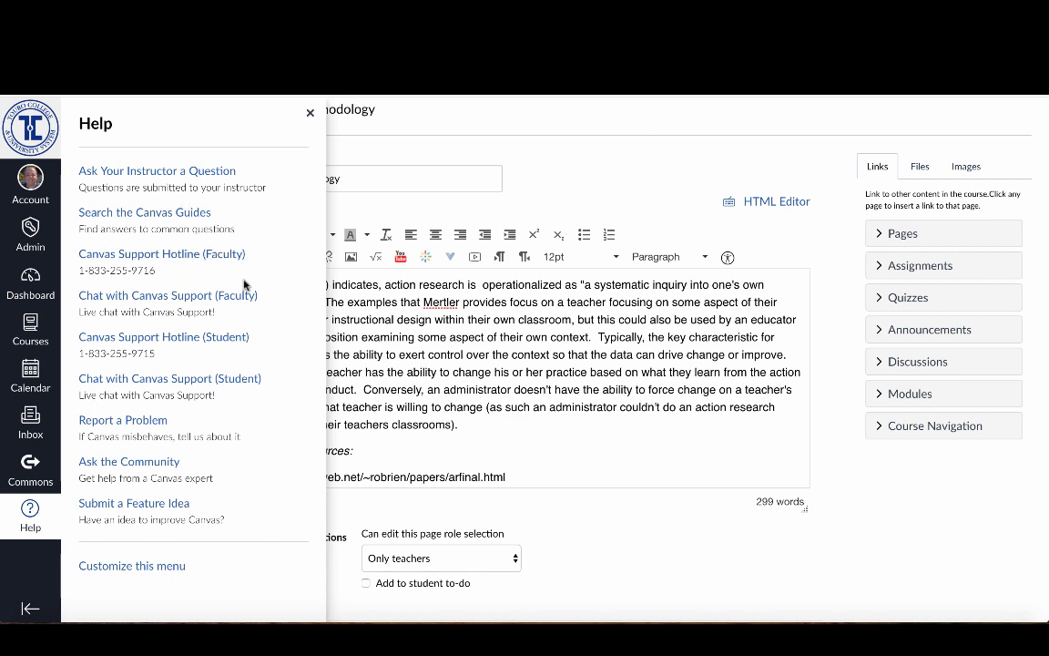
mouse_move(277, 321)
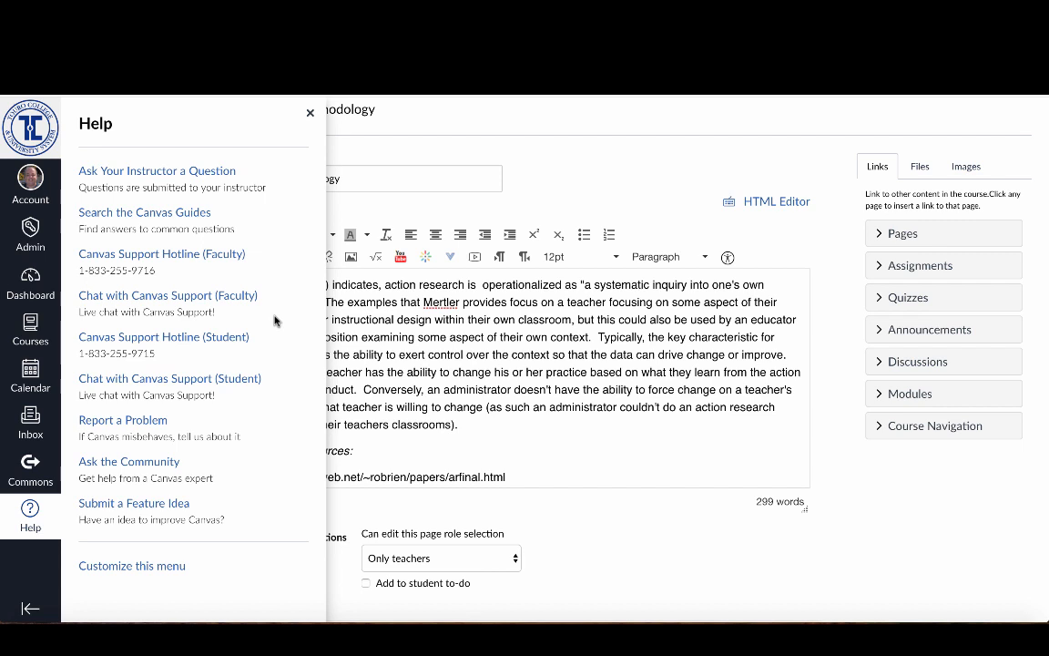